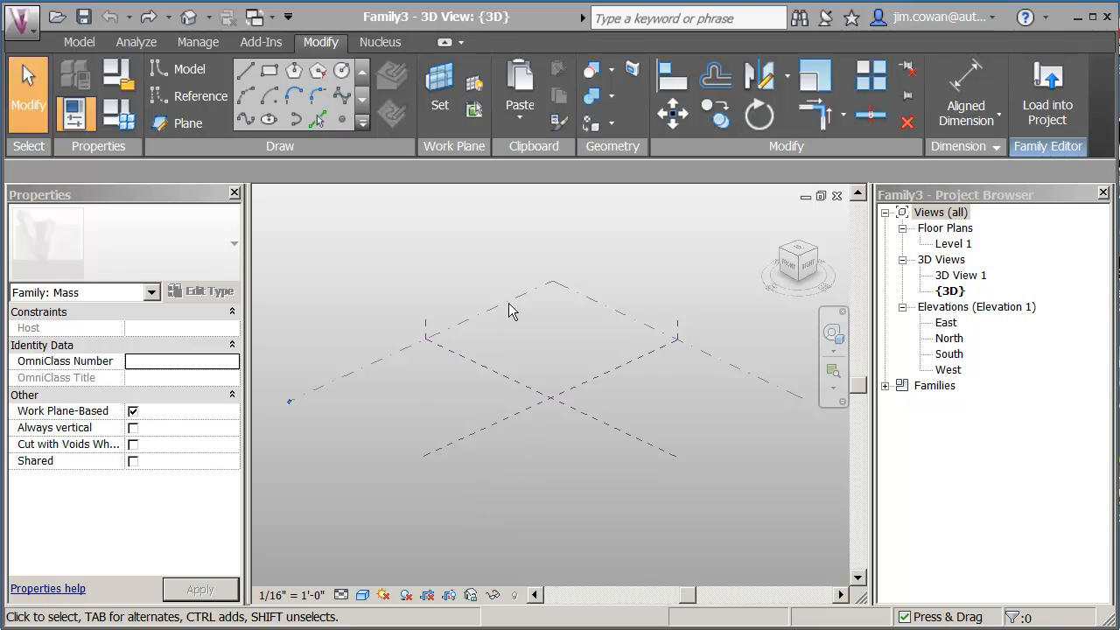
pyautogui.moveTo(412, 410)
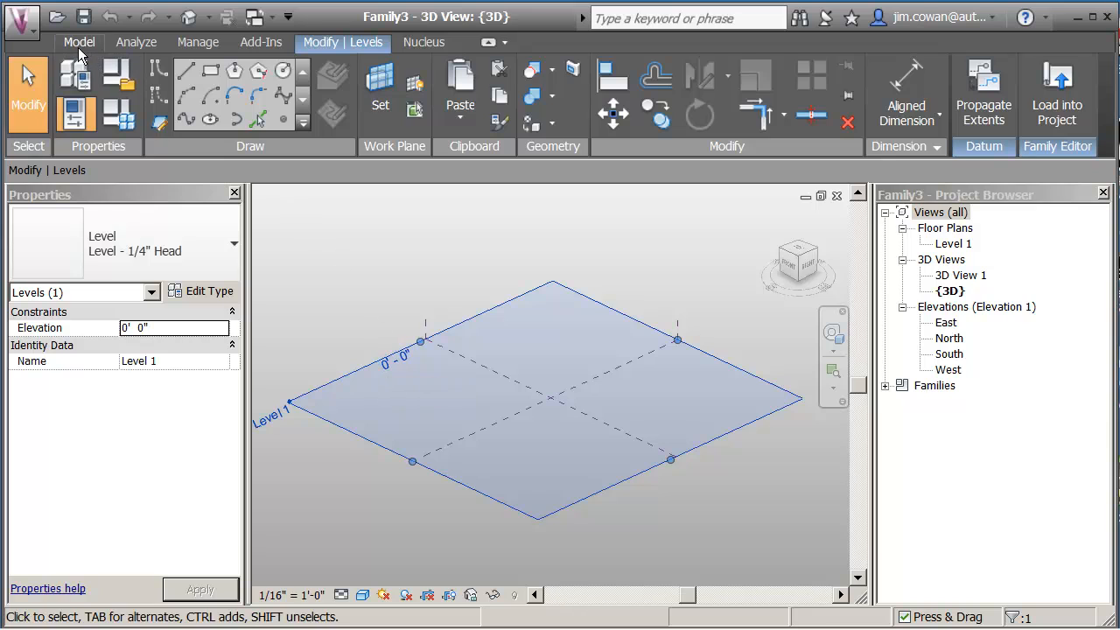
# - Switch to the Create ribbon where the Level tool lives
pyautogui.click(79, 42)
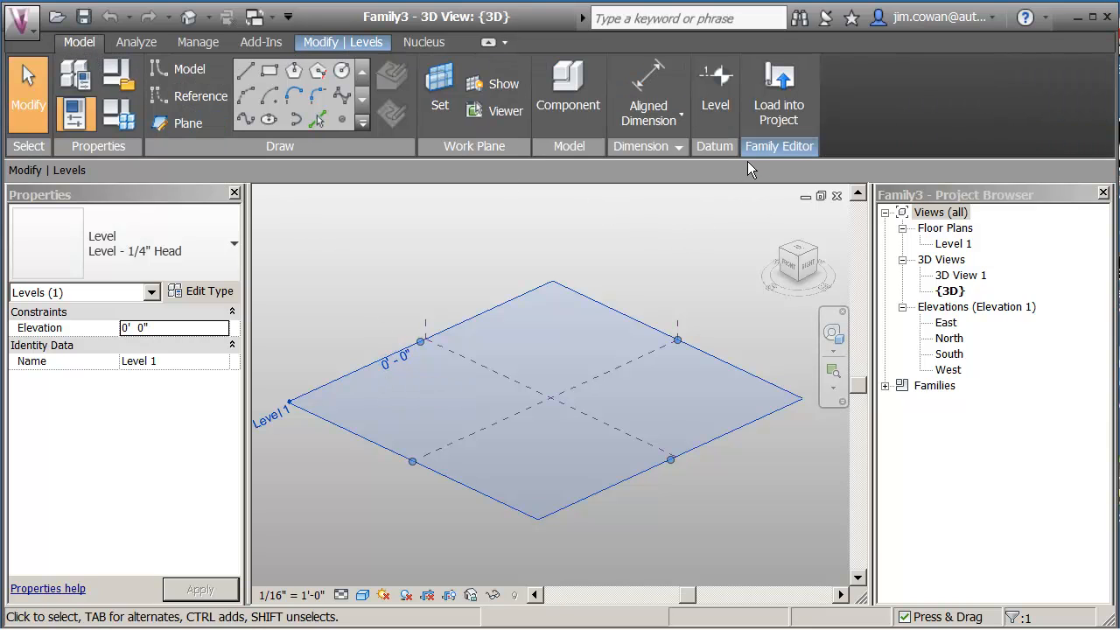
pyautogui.moveTo(714, 88)
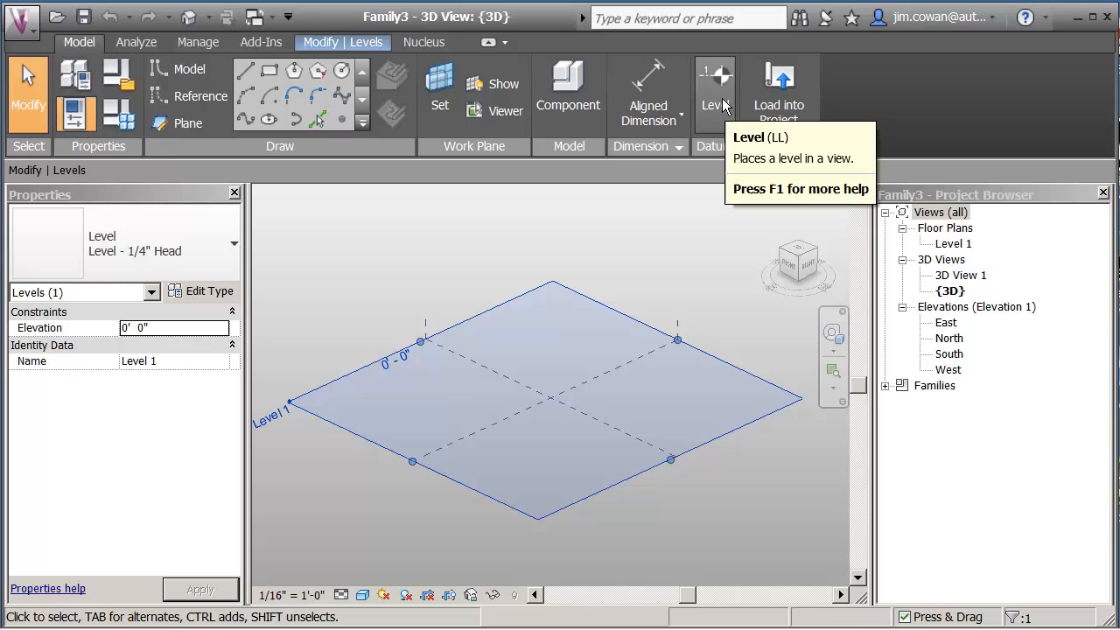
# - Place Level 2 at 16' above Level 1 and continue placing up to Level 6
pyautogui.click(714, 87)
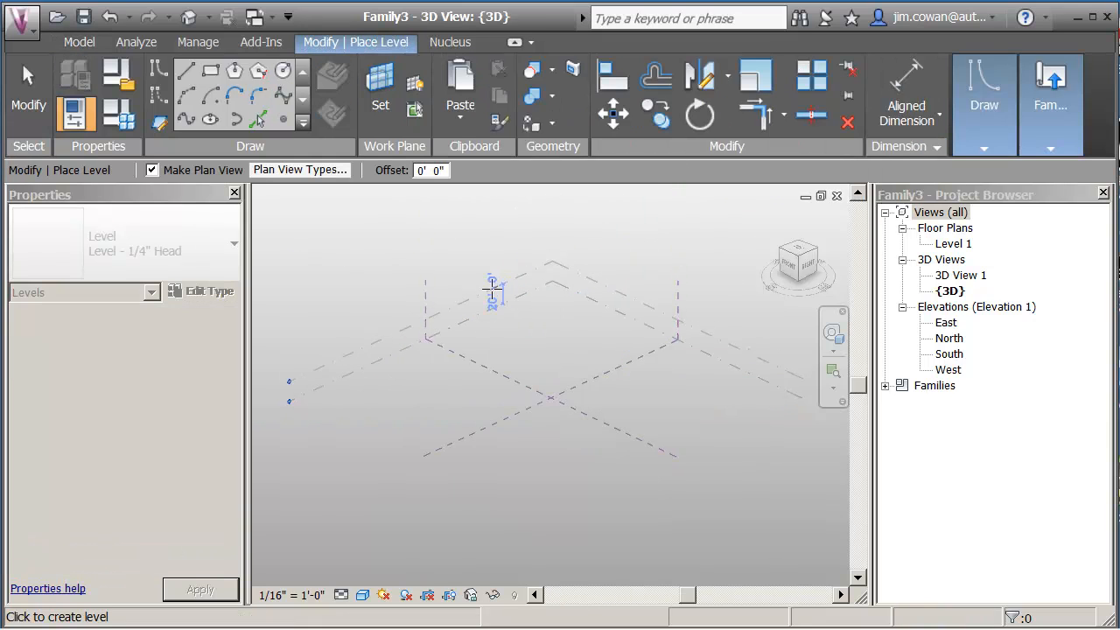
pyautogui.moveTo(494, 294)
pyautogui.write('1')
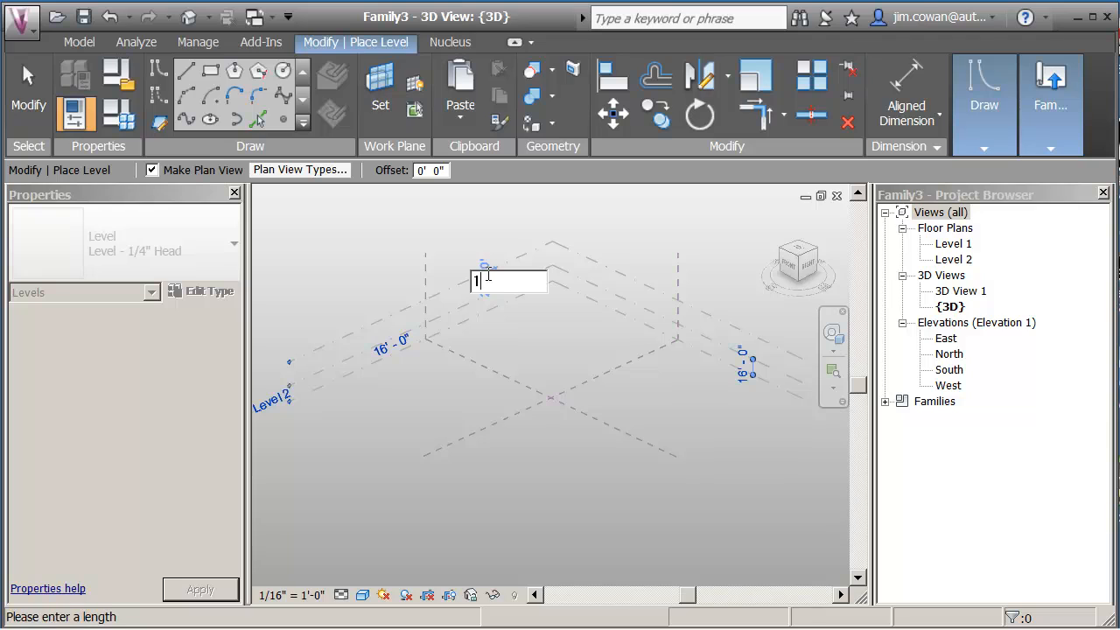
pyautogui.write('6')
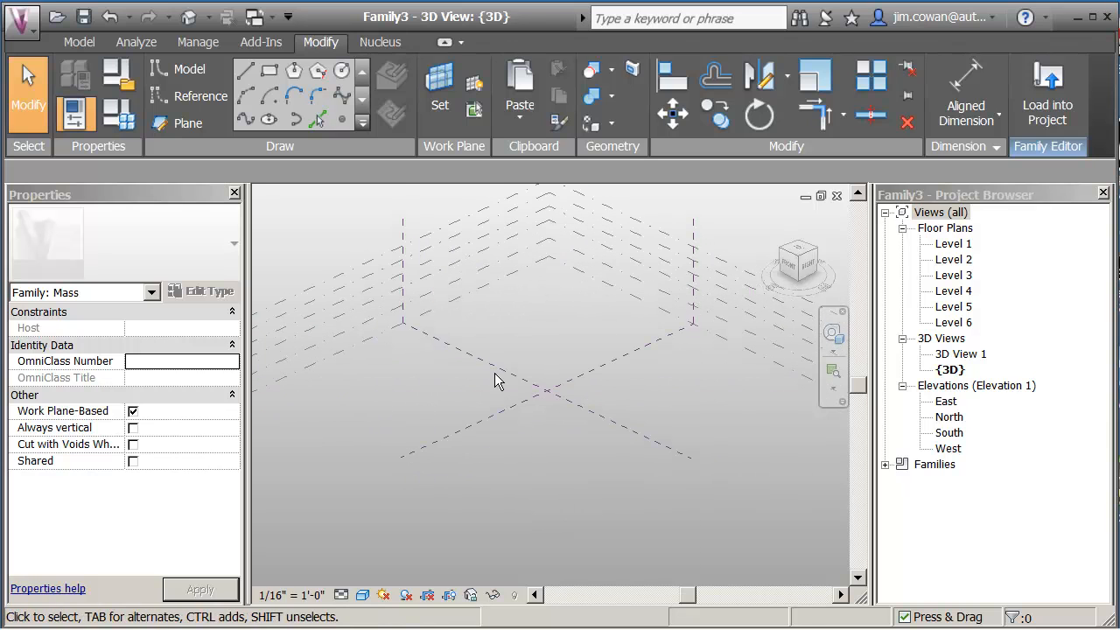
pyautogui.moveTo(388, 205)
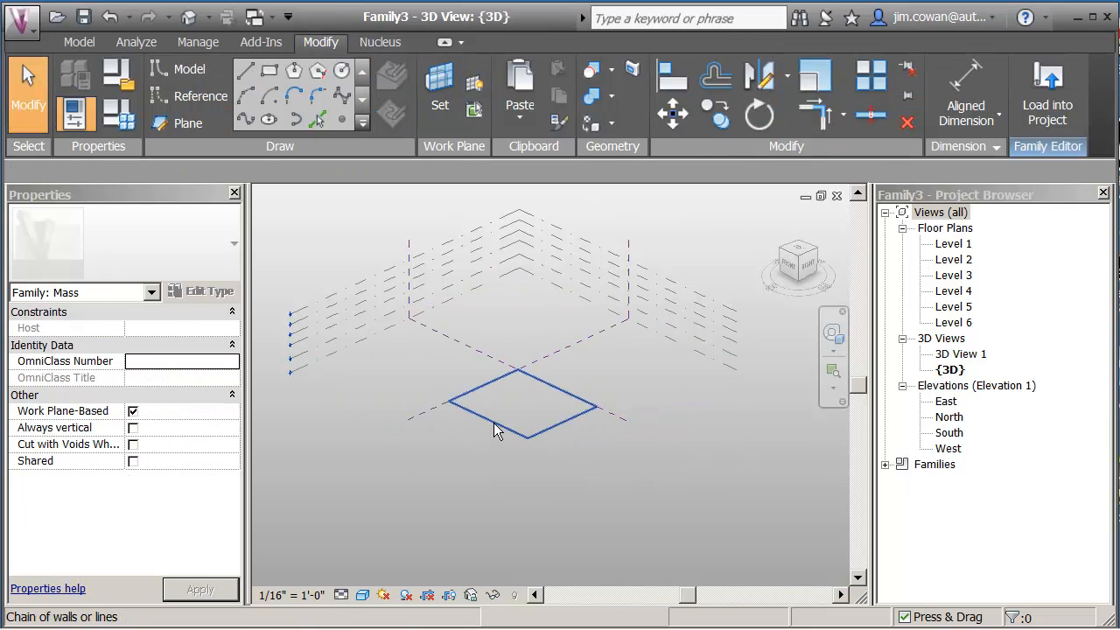
# - Finish the 100' square model-line rectangle on Level 1
pyautogui.click(516, 402)
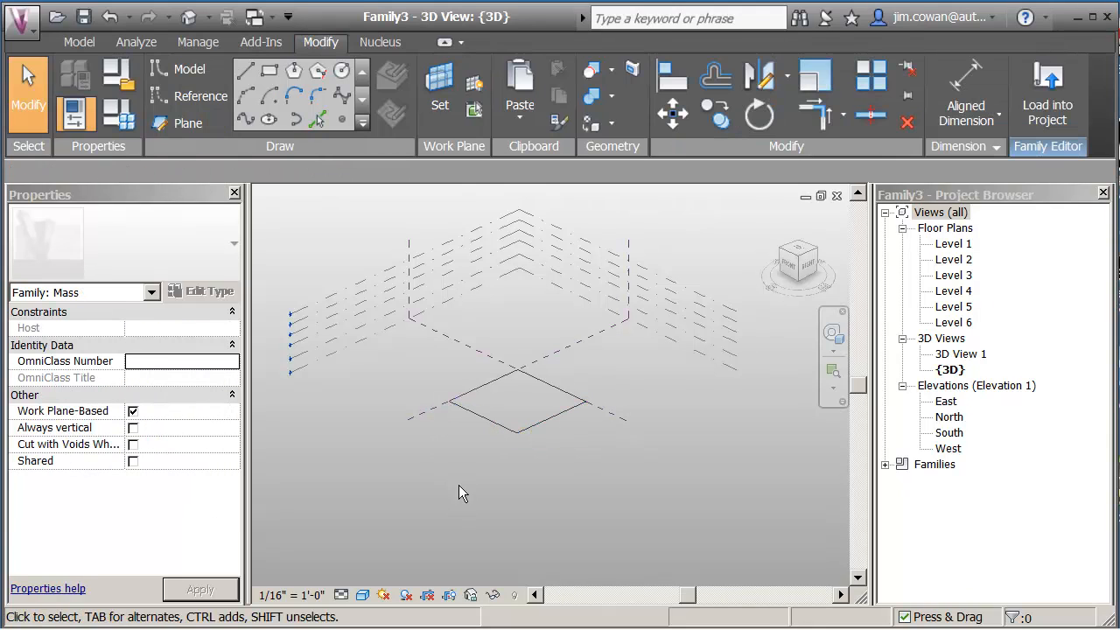
# - Extrude the four selected square lines into a solid box form via Create Form > Solid Form
pyautogui.click(517, 399)
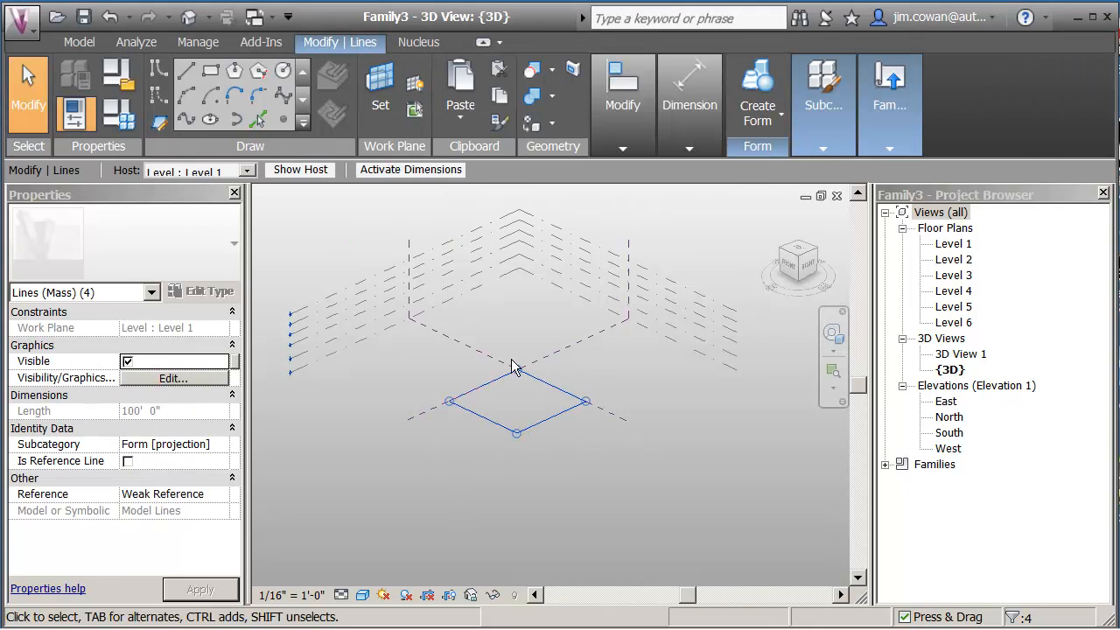
pyautogui.click(756, 91)
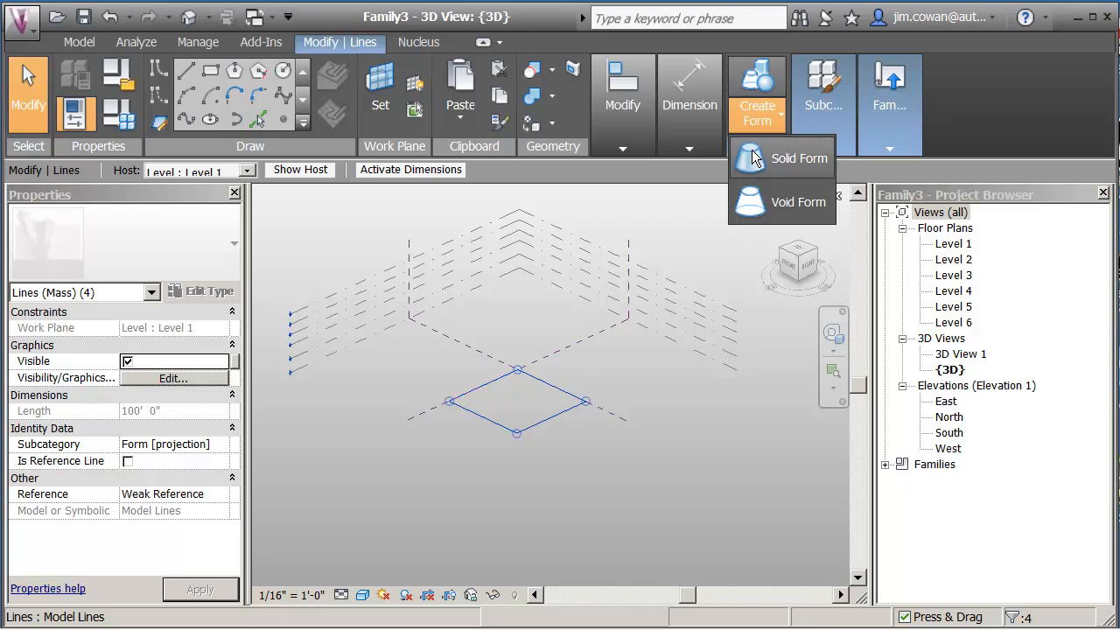
pyautogui.click(798, 157)
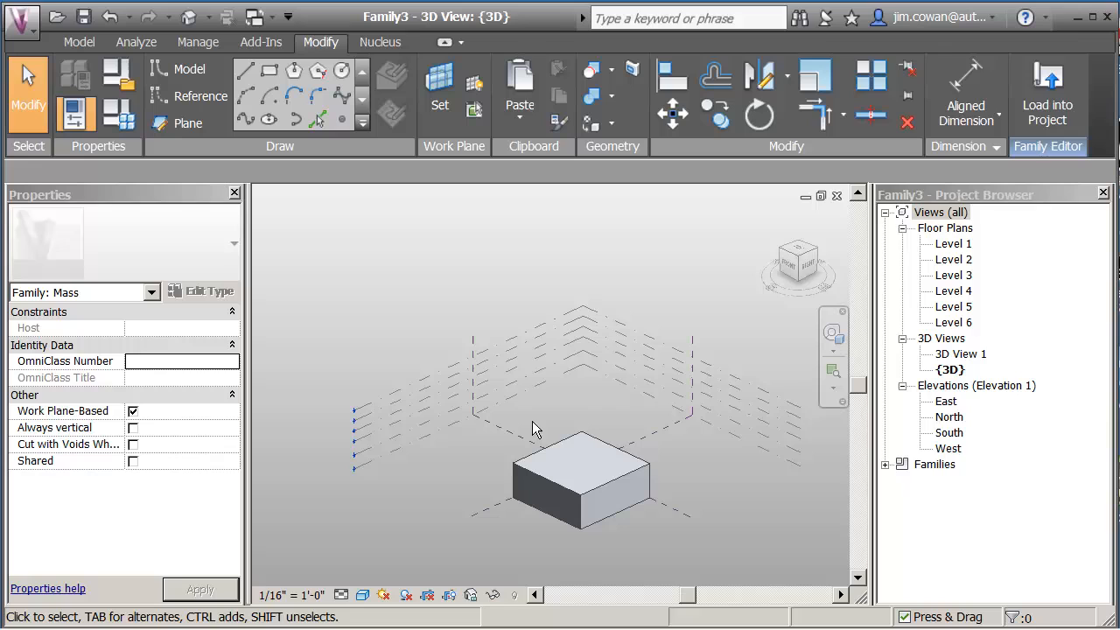
pyautogui.click(577, 473)
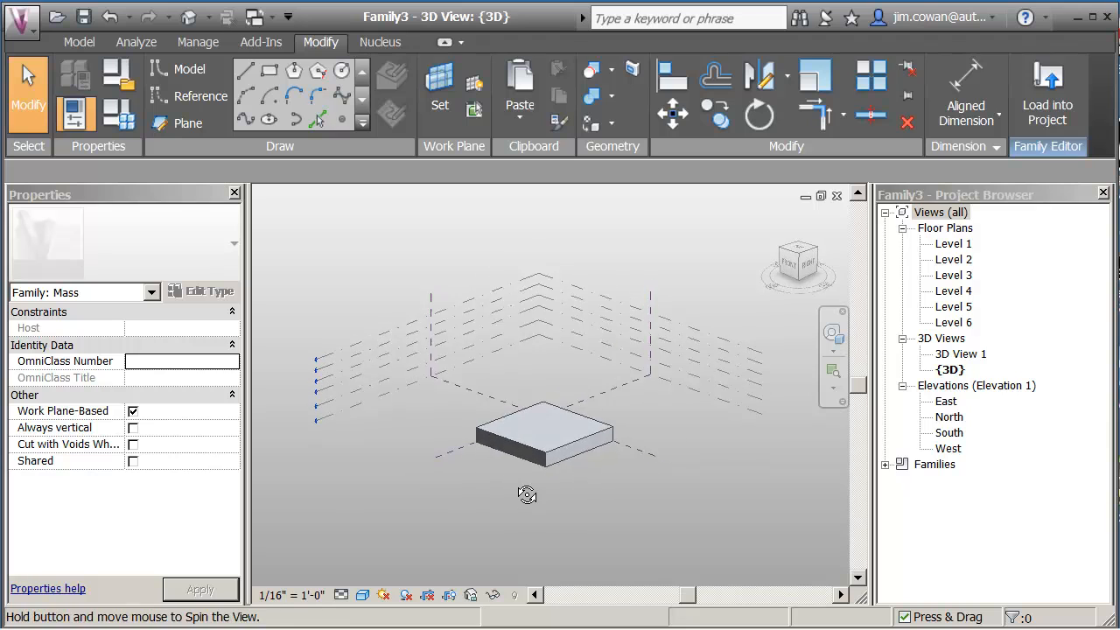
pyautogui.moveTo(527, 494); pyautogui.dragTo(534, 465)
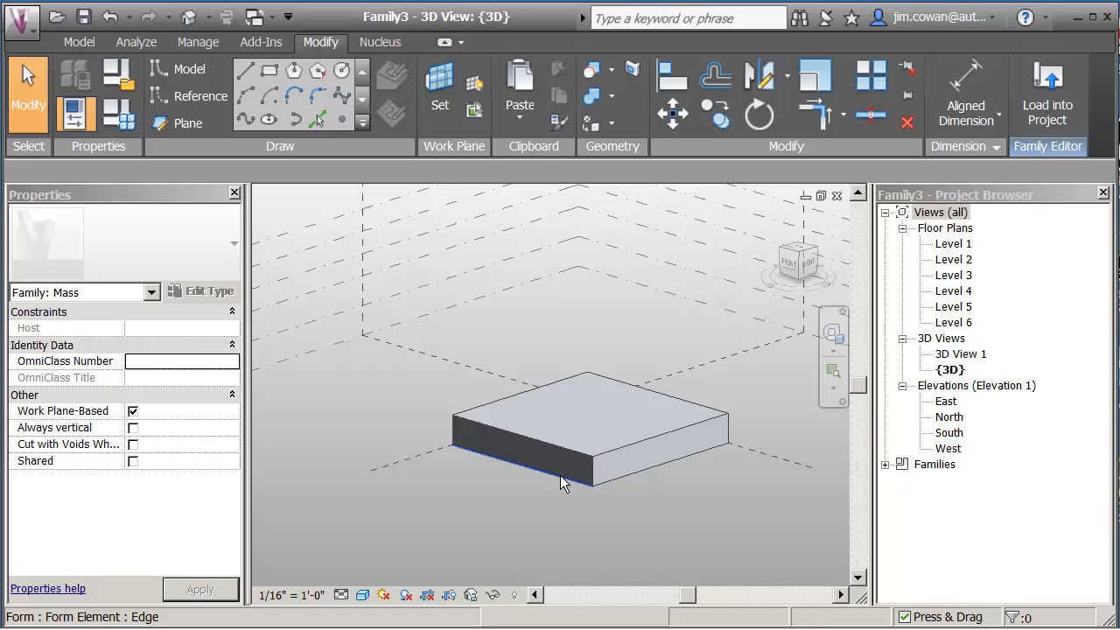
pyautogui.moveTo(560, 469)
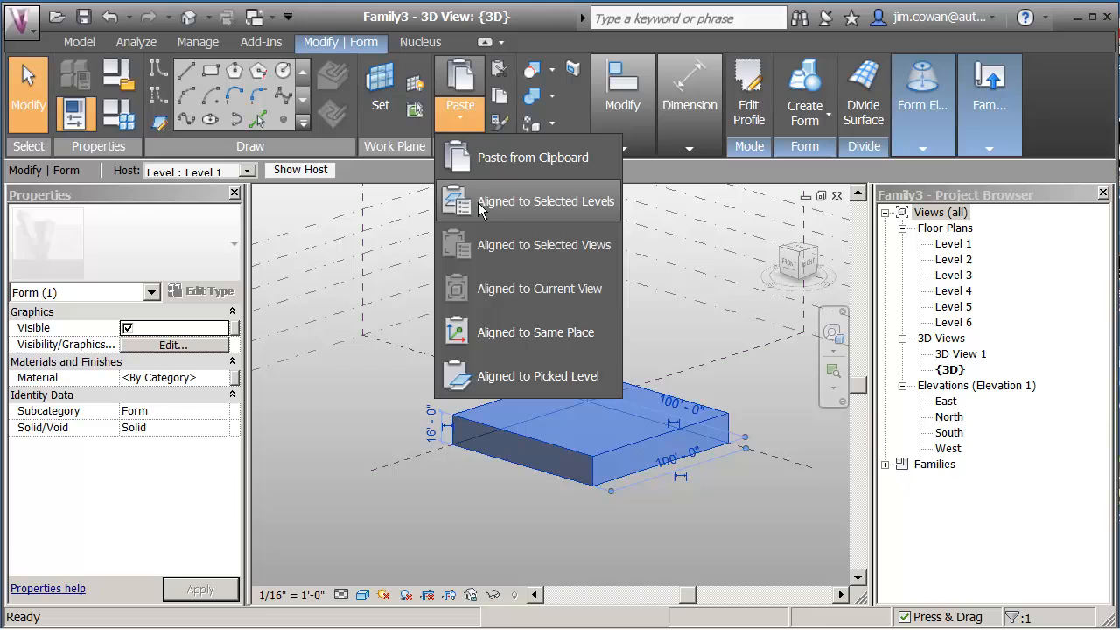
pyautogui.moveTo(535, 201)
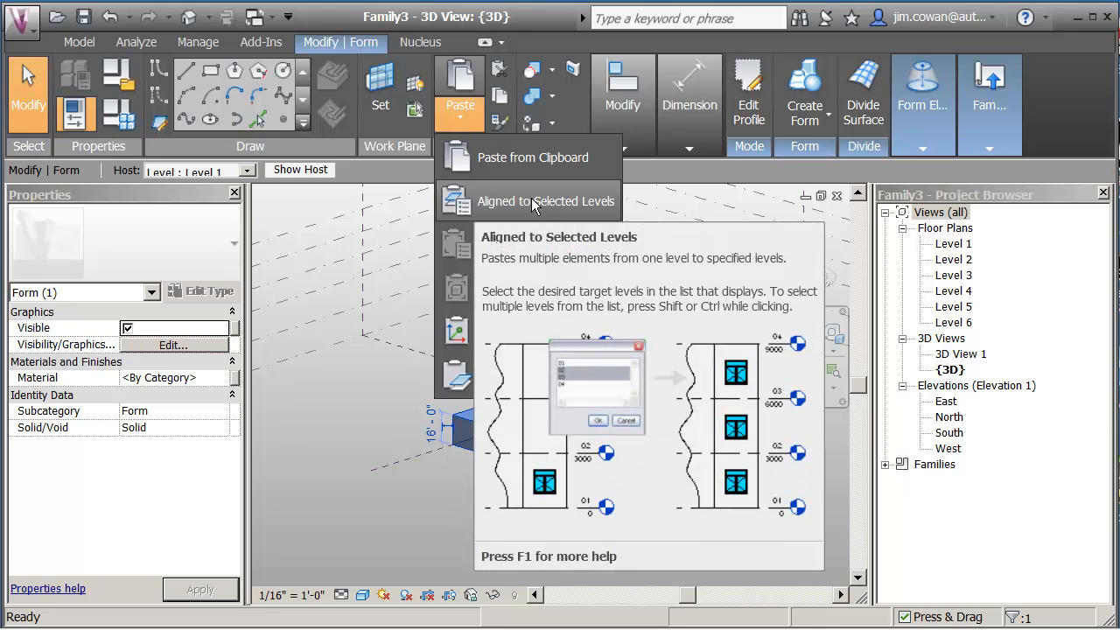
# - Paste the copied box aligned to Level 2
pyautogui.click(546, 201)
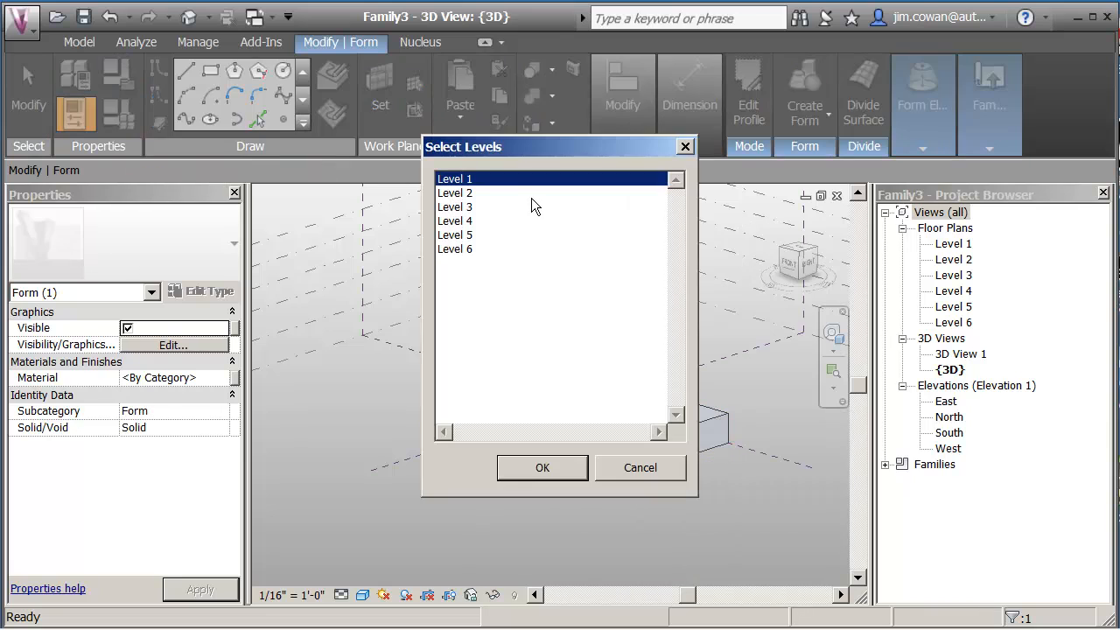
pyautogui.click(456, 192)
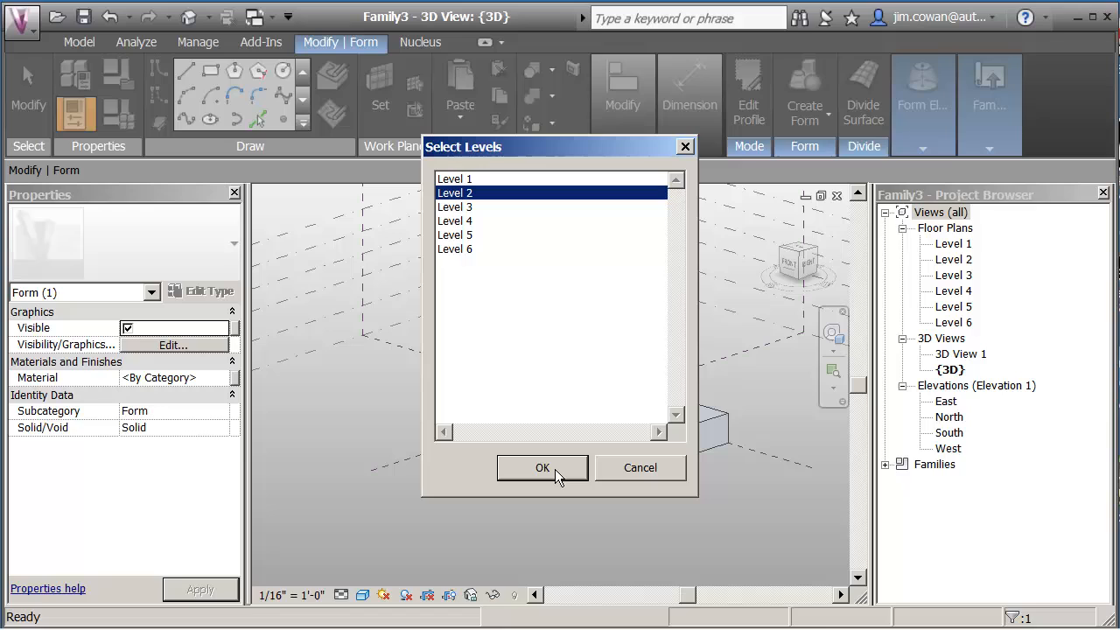
pyautogui.click(543, 468)
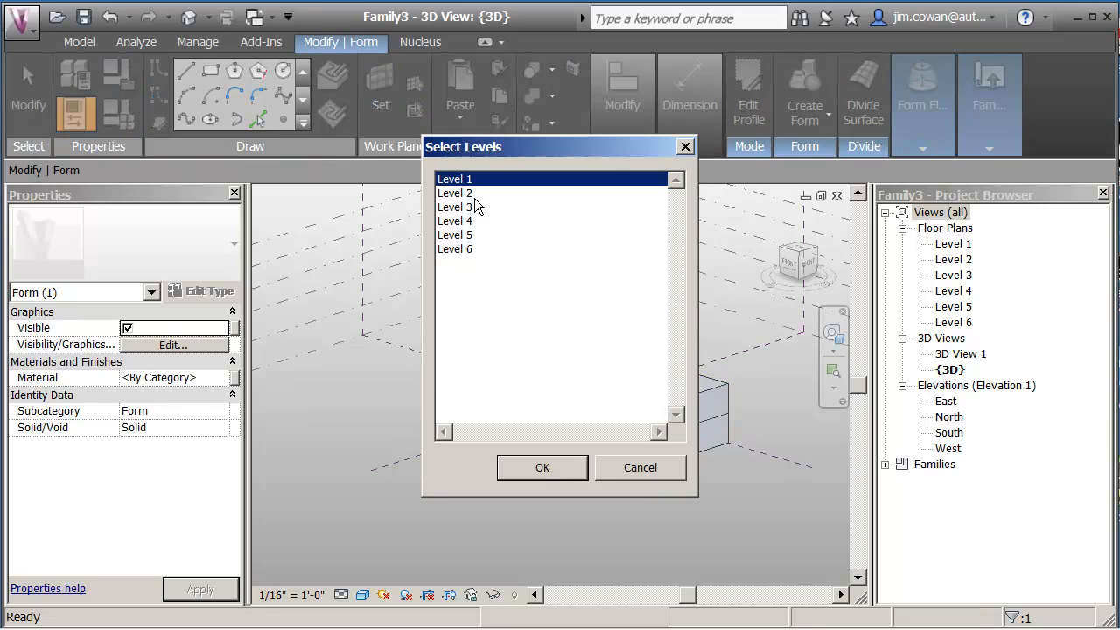
# - Paste another aligned copy of the box onto Level 3
pyautogui.click(455, 207)
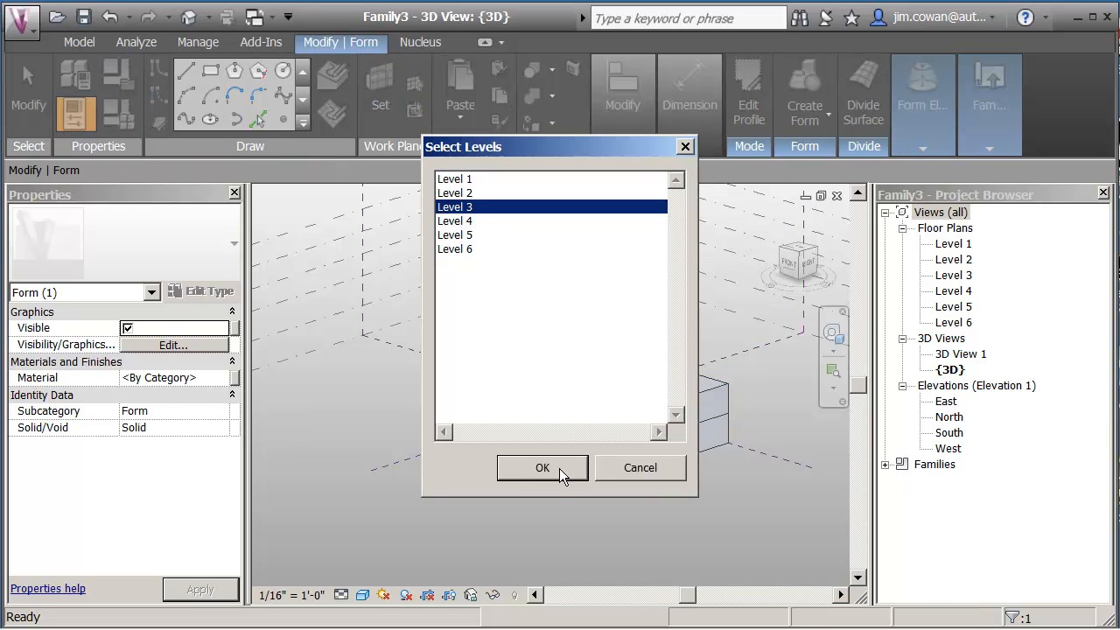
pyautogui.click(543, 468)
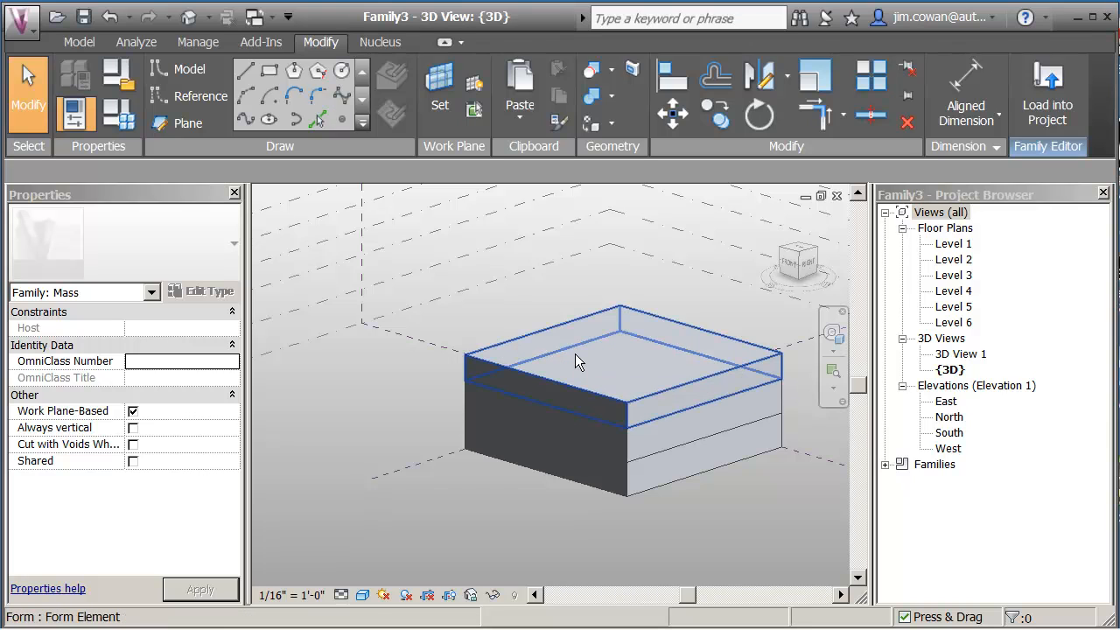
# - Paste the top box aligned to both Level 4 and Level 5
pyautogui.click(578, 360)
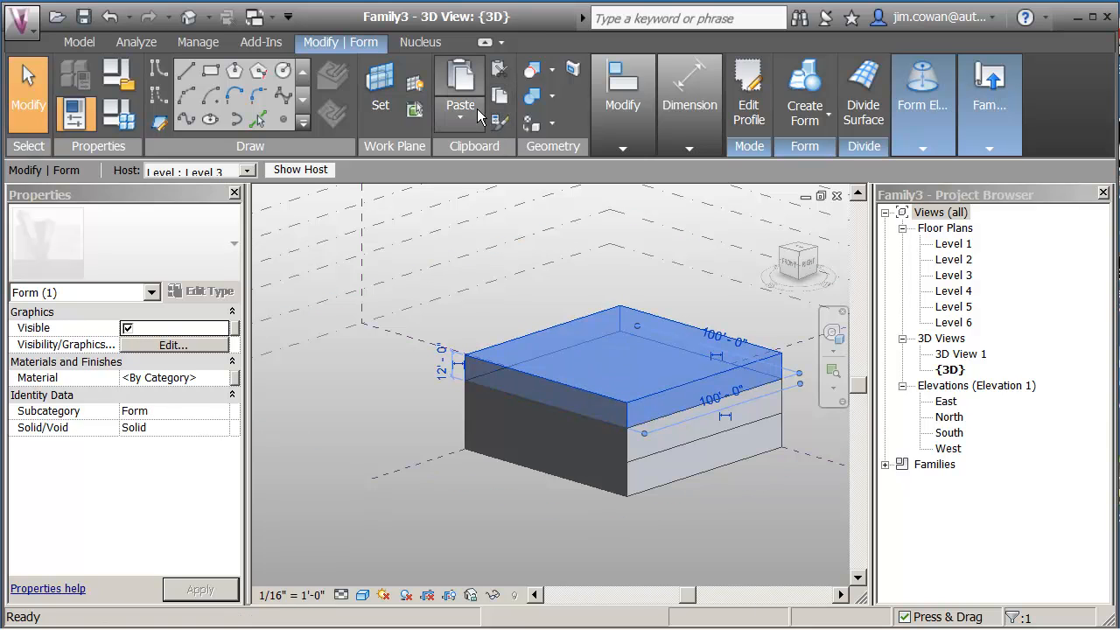
pyautogui.click(460, 114)
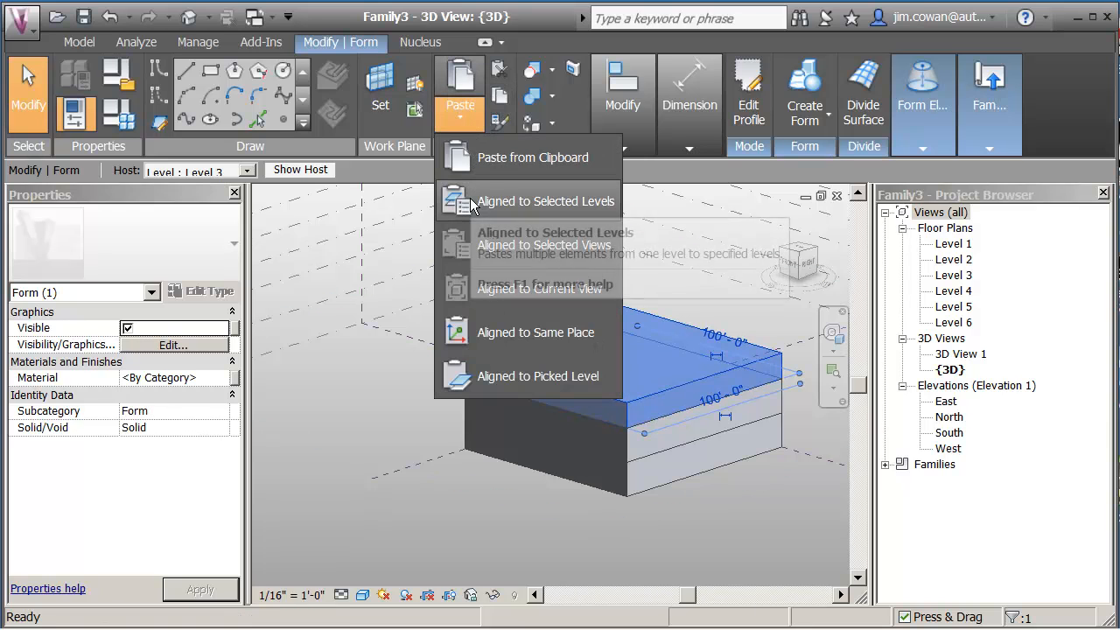
pyautogui.click(546, 199)
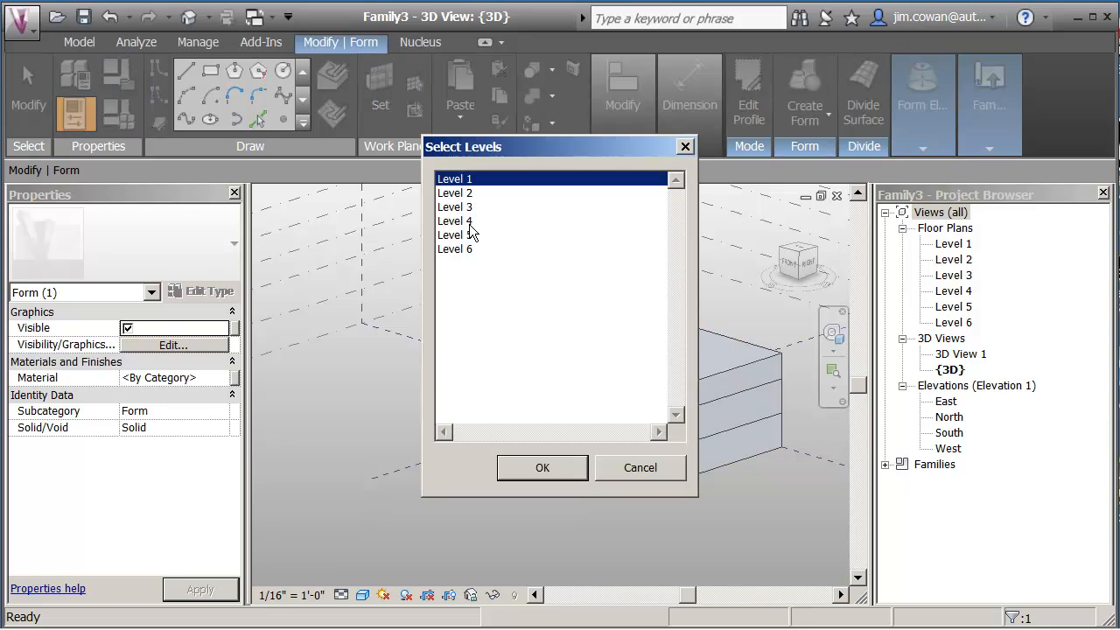
pyautogui.click(455, 220)
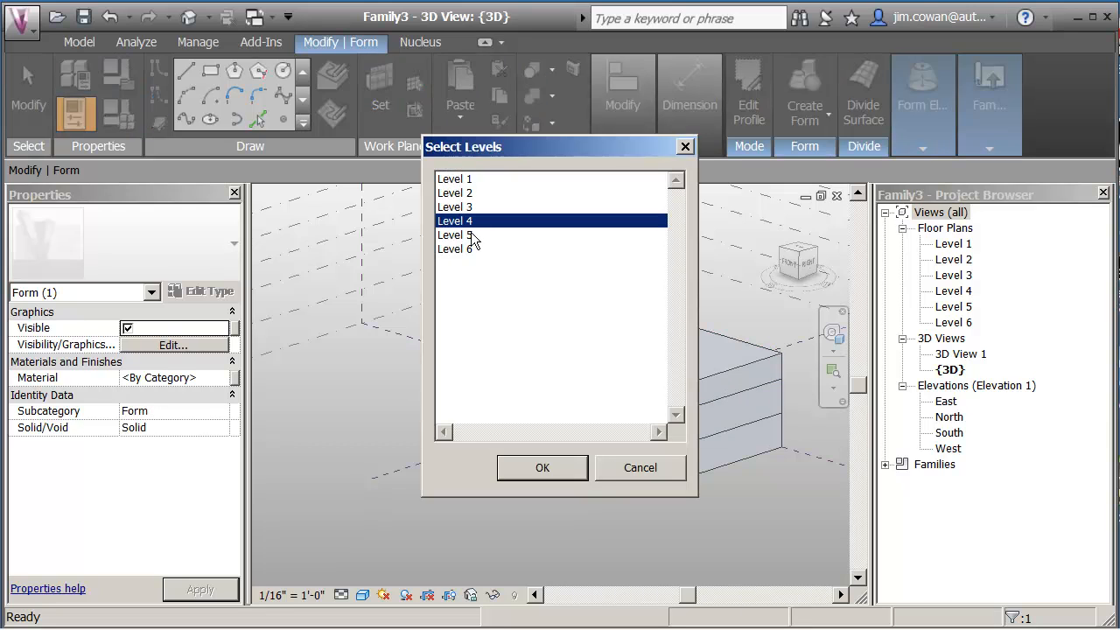
pyautogui.click(455, 234)
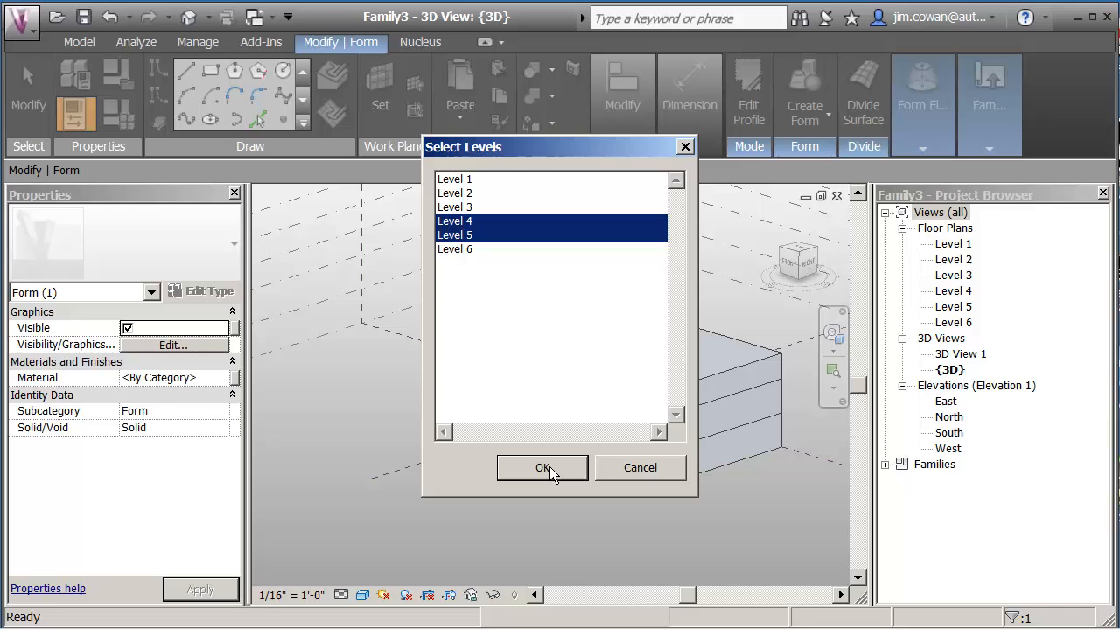
pyautogui.click(542, 467)
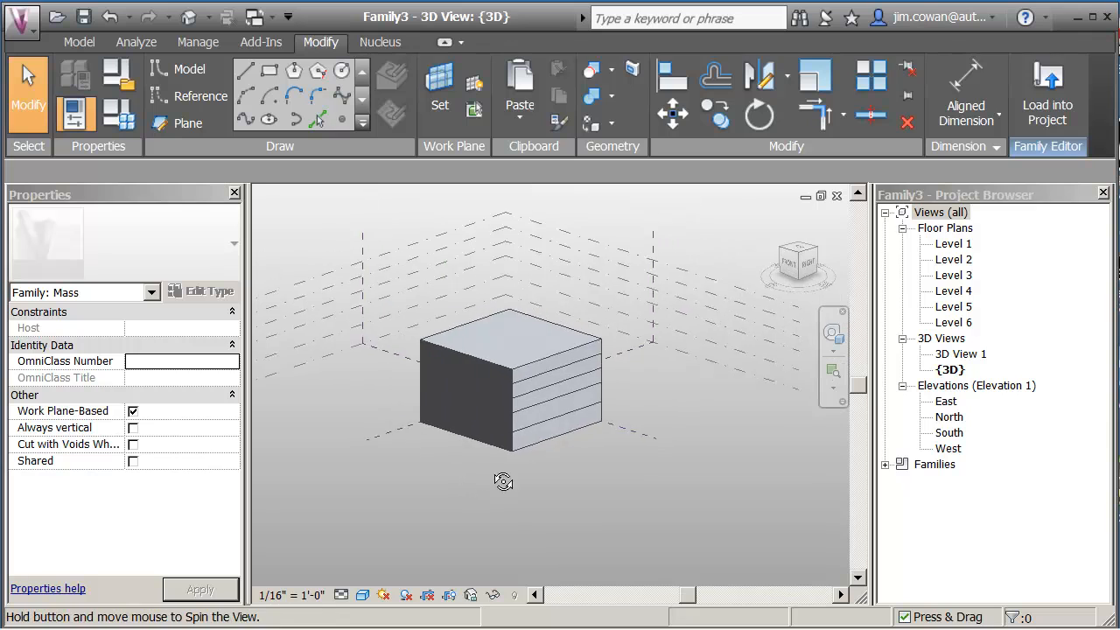
pyautogui.moveTo(504, 481); pyautogui.dragTo(523, 511)
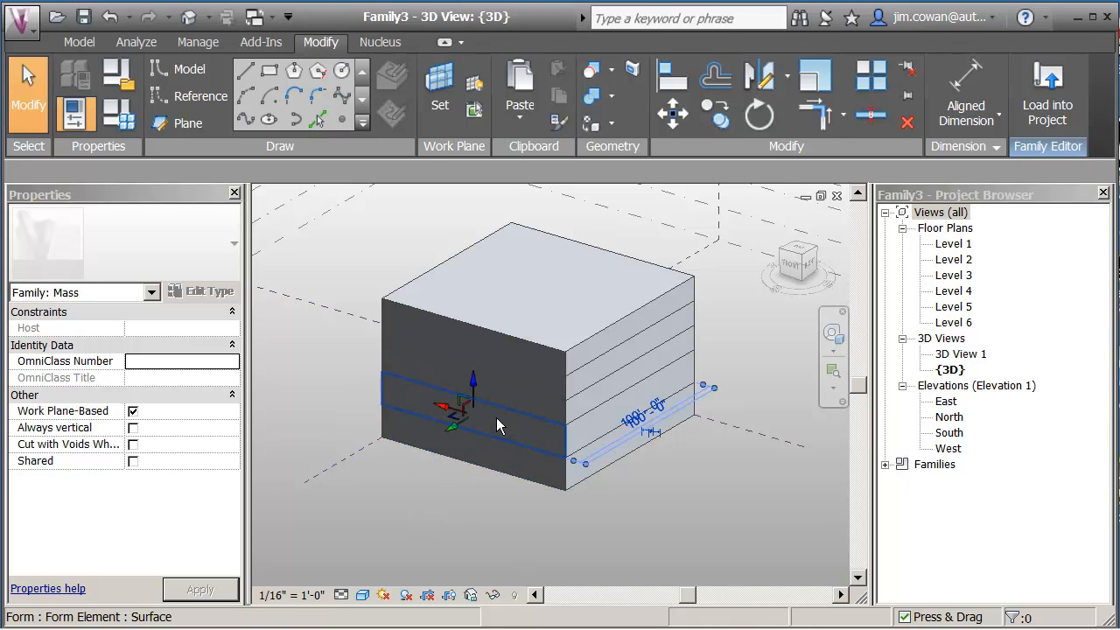
# - Set the second box's side length to 95' and the third box's to 85'
pyautogui.click(482, 420)
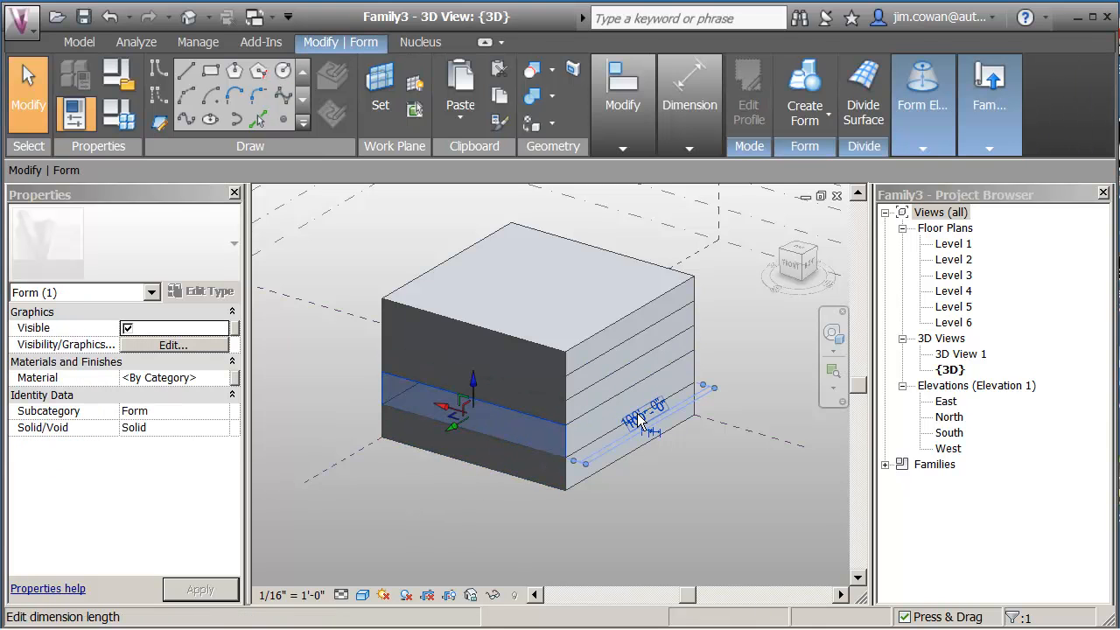
pyautogui.write('9')
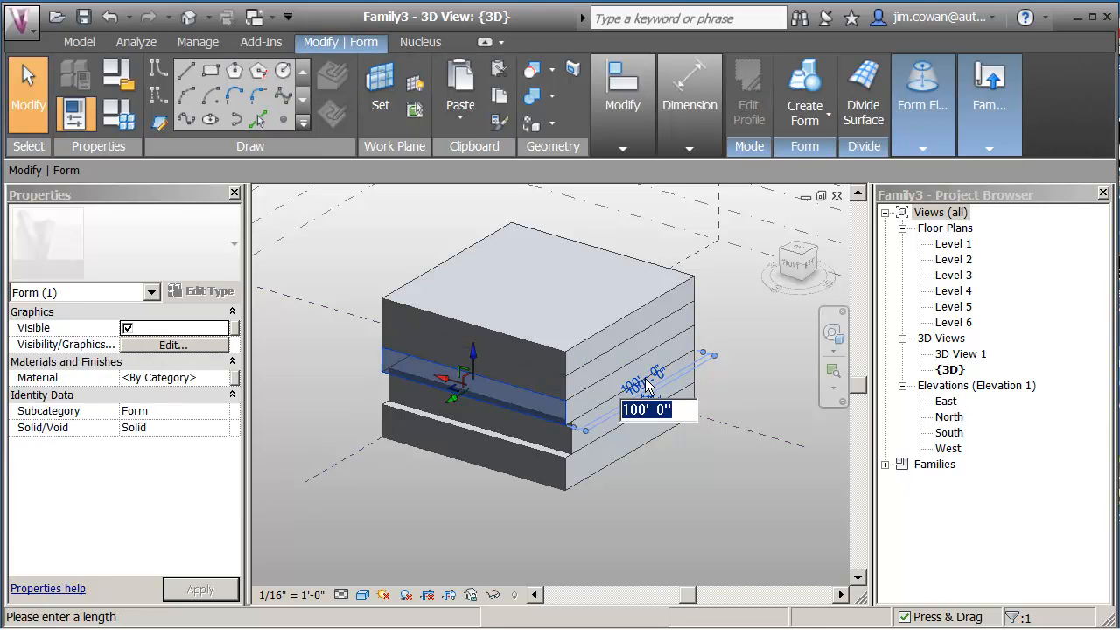
pyautogui.write('95')
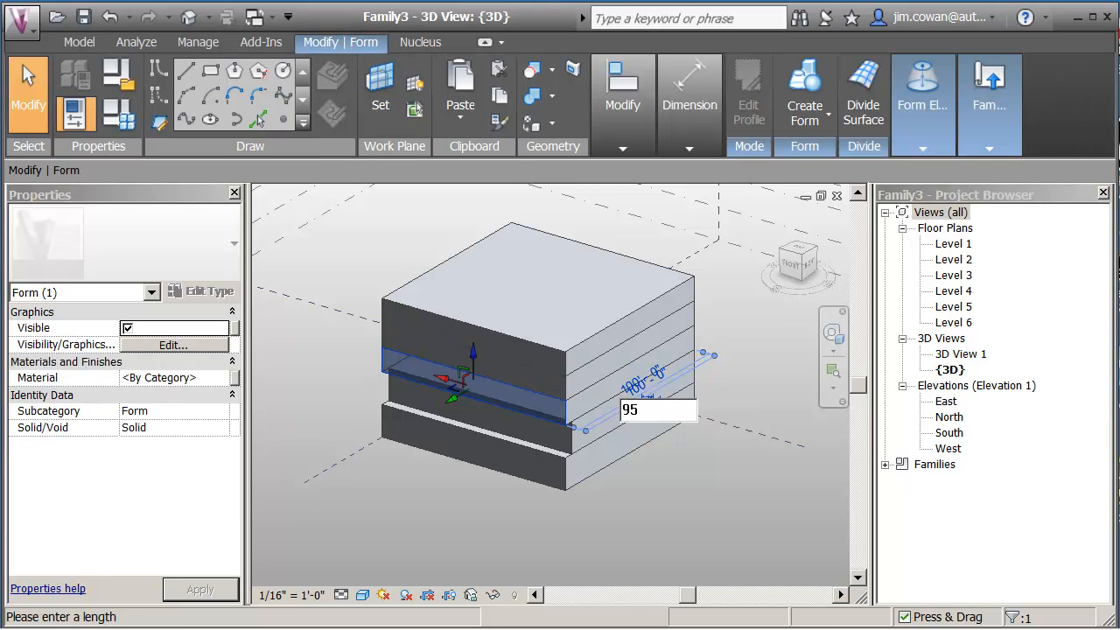
pyautogui.write('9')
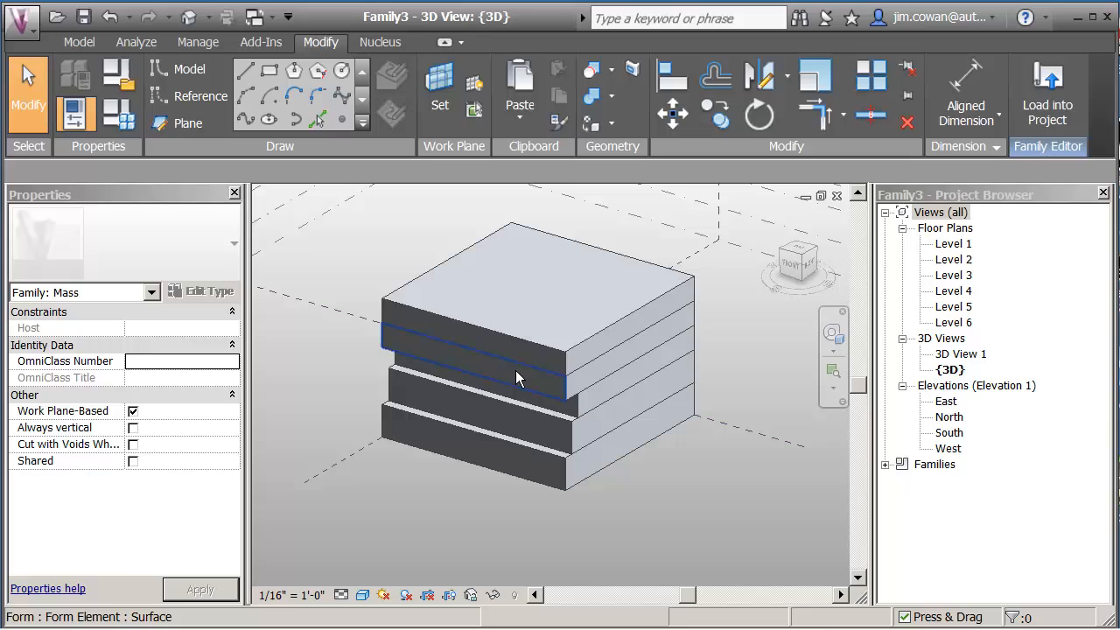
pyautogui.click(517, 376)
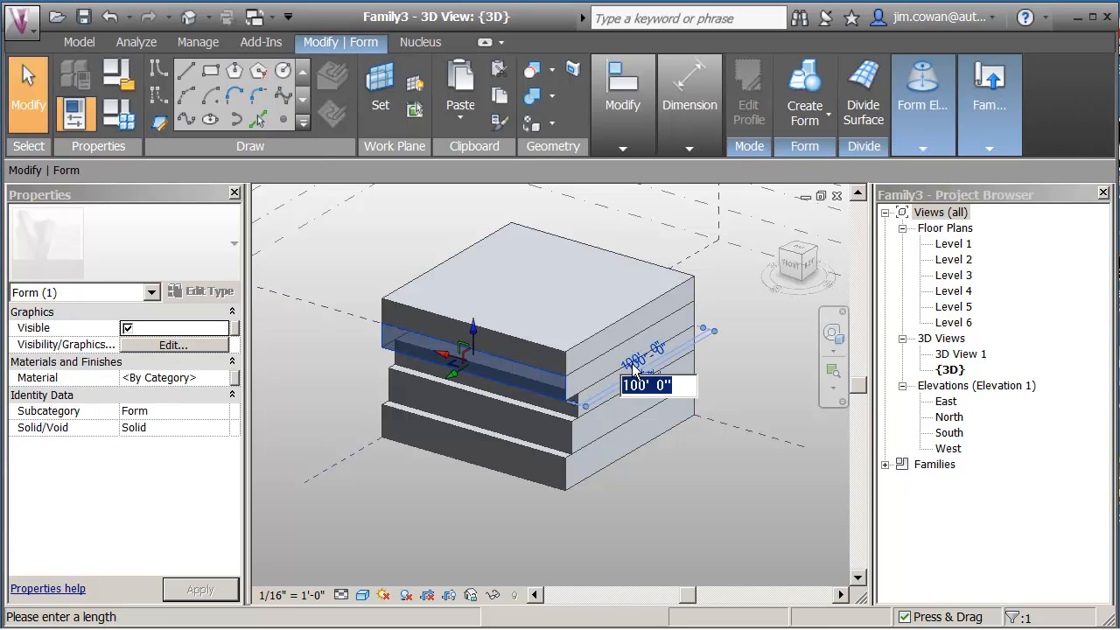
pyautogui.write('85')
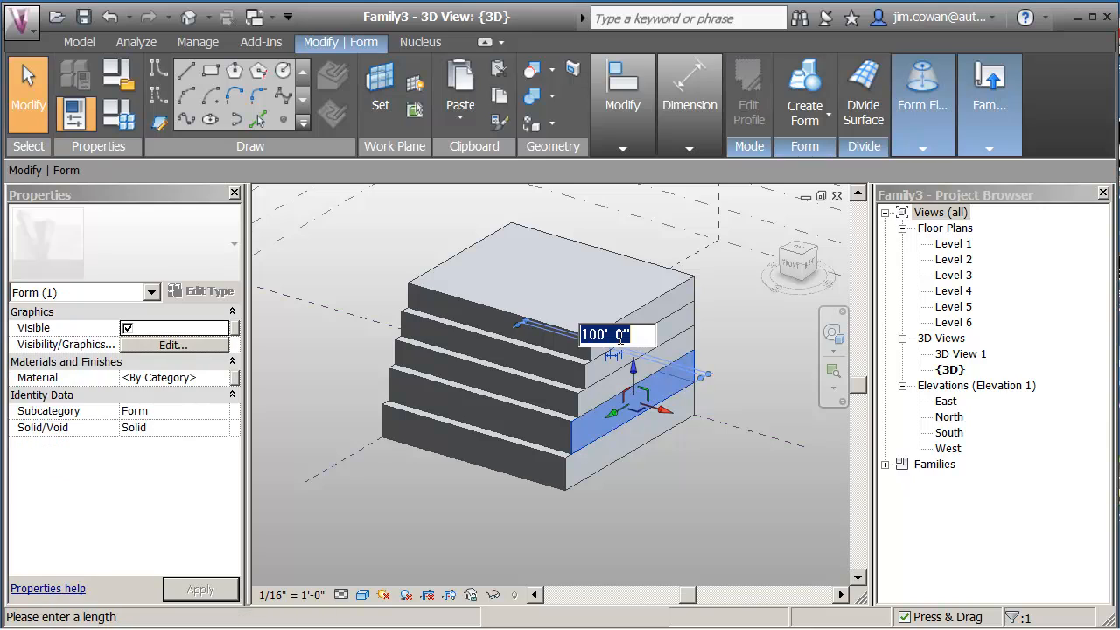
# - Set the fourth box's side to 95' and the fifth box's to 85', then deselect
pyautogui.write('95')
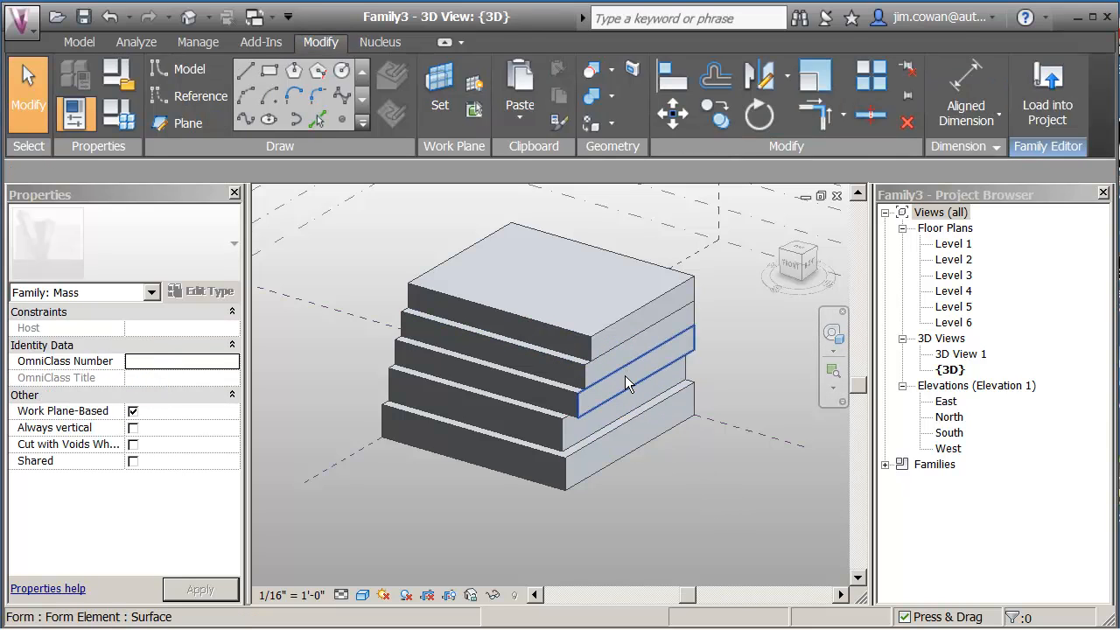
pyautogui.click(626, 403)
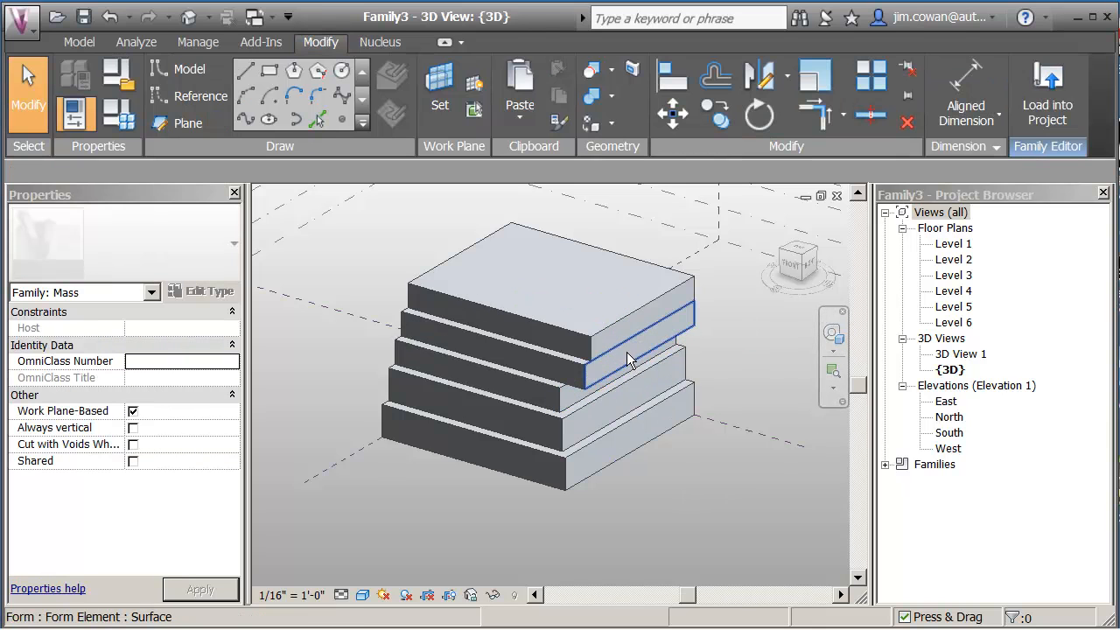
pyautogui.click(630, 359)
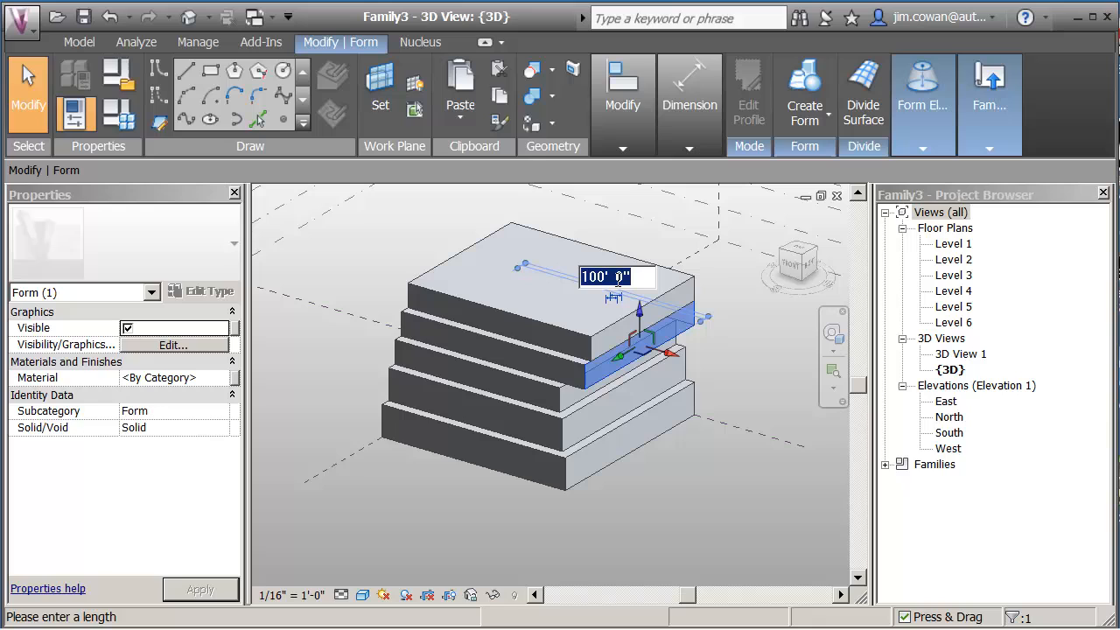
pyautogui.write('85')
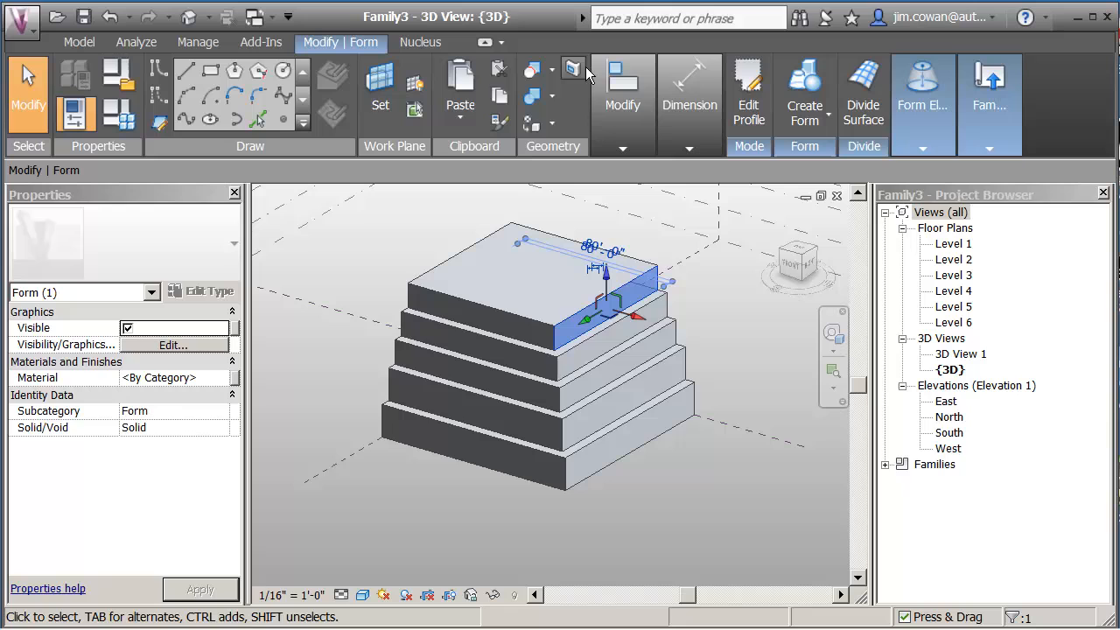
pyautogui.click(609, 499)
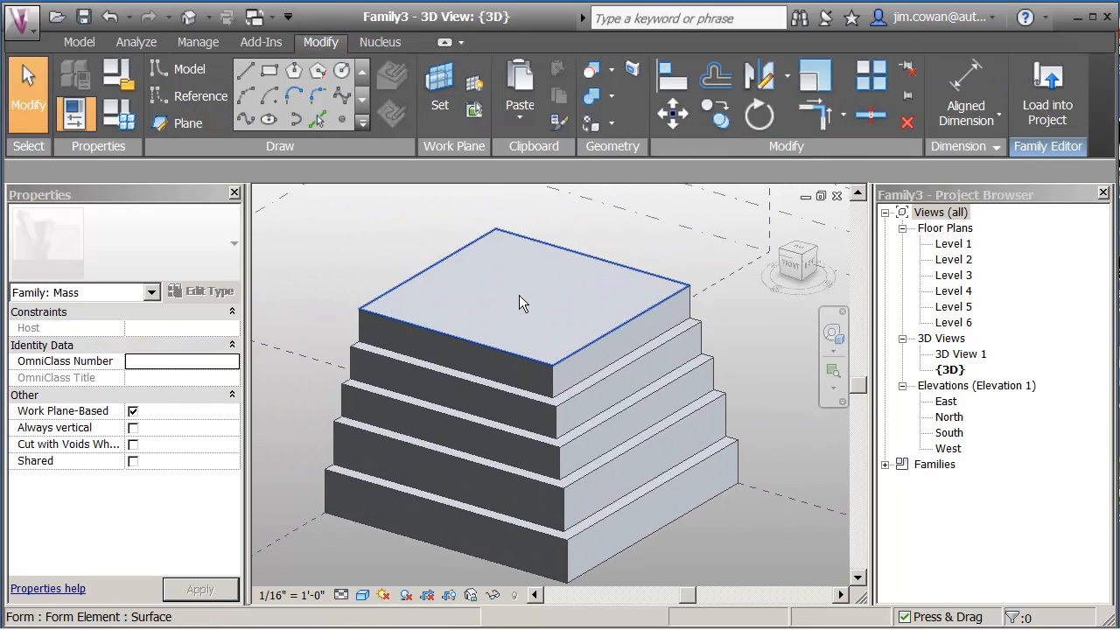
# - Pull the top box's upper edge in from 80' to 75' and reselect its top edge
pyautogui.moveTo(522, 301); pyautogui.dragTo(657, 306)
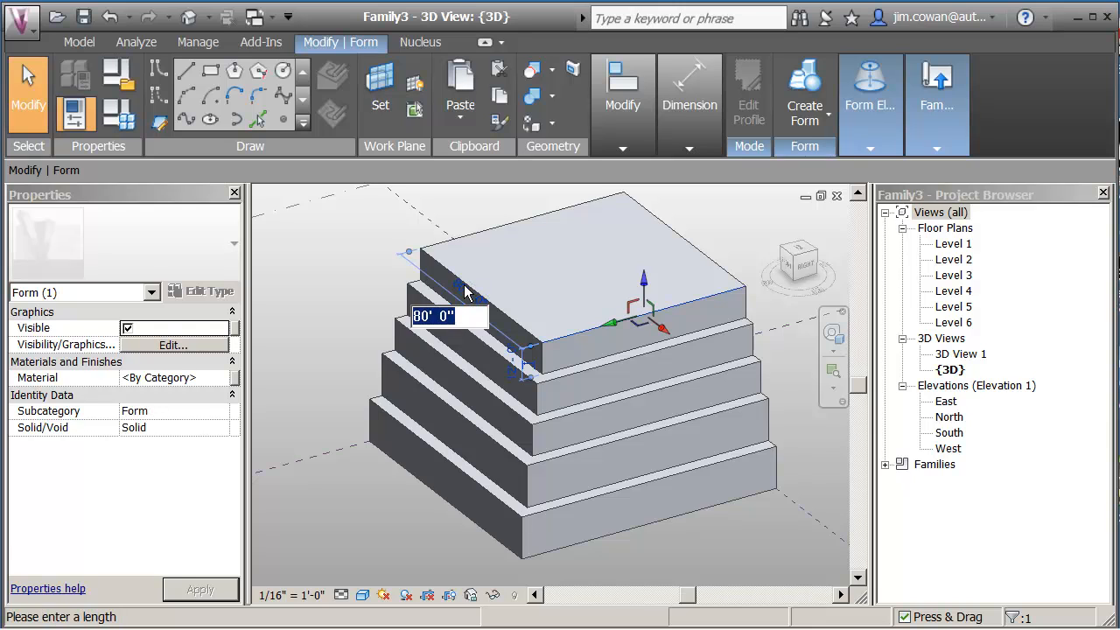
pyautogui.write('7')
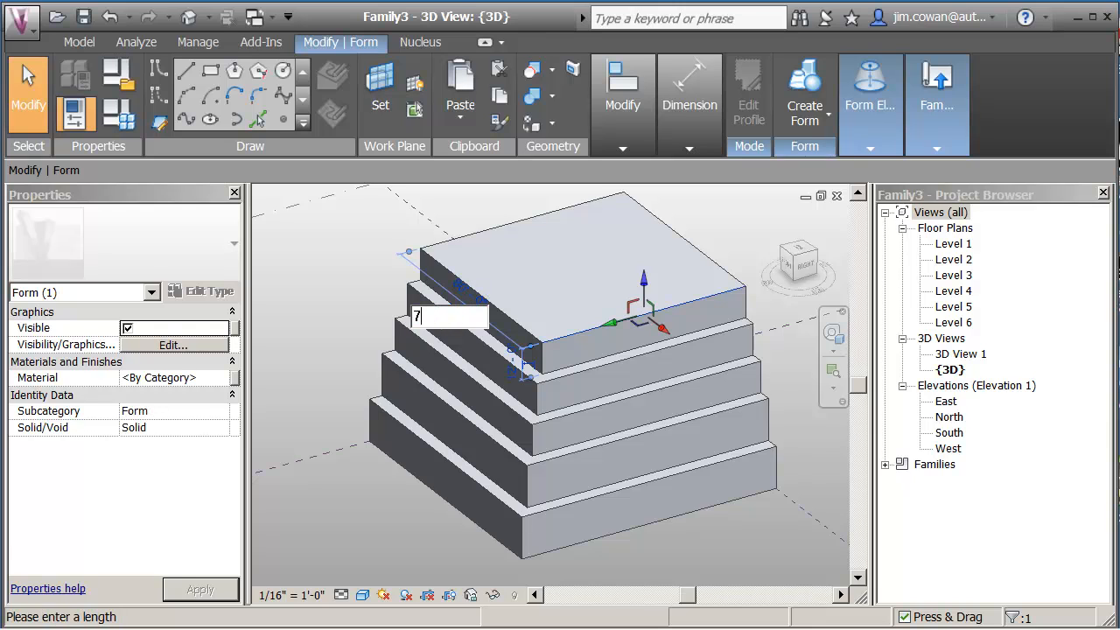
pyautogui.write('5')
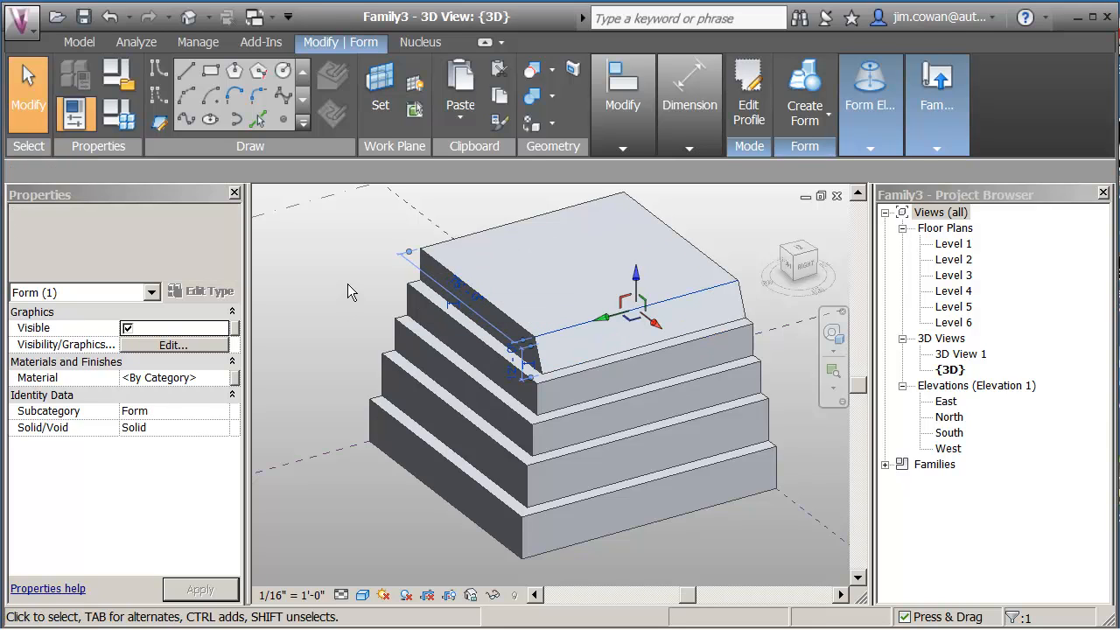
pyautogui.click(486, 307)
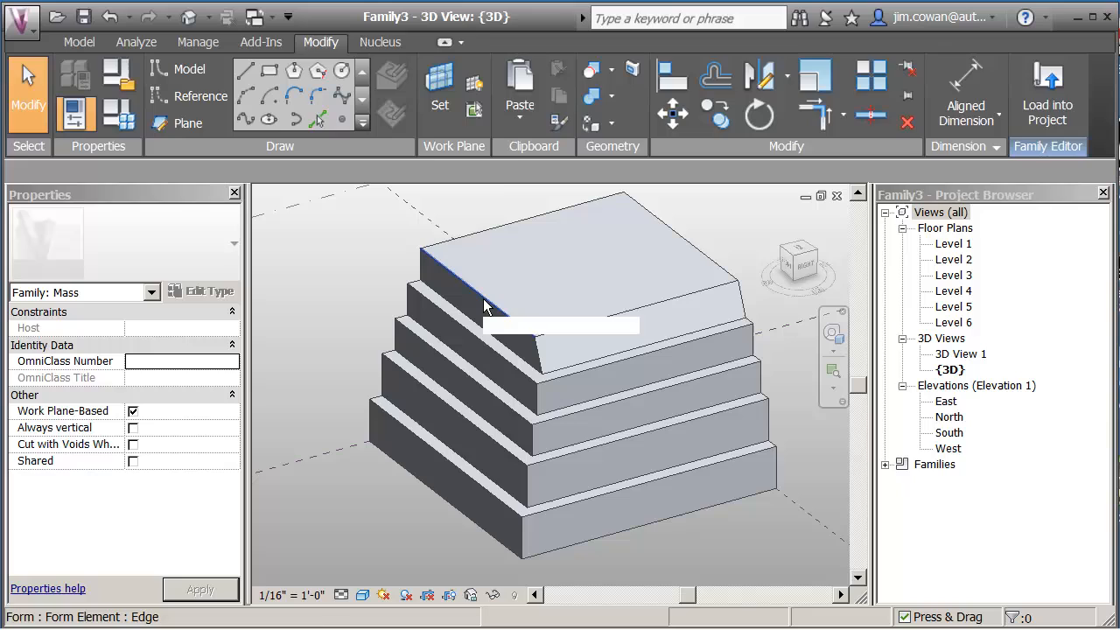
pyautogui.click(487, 306)
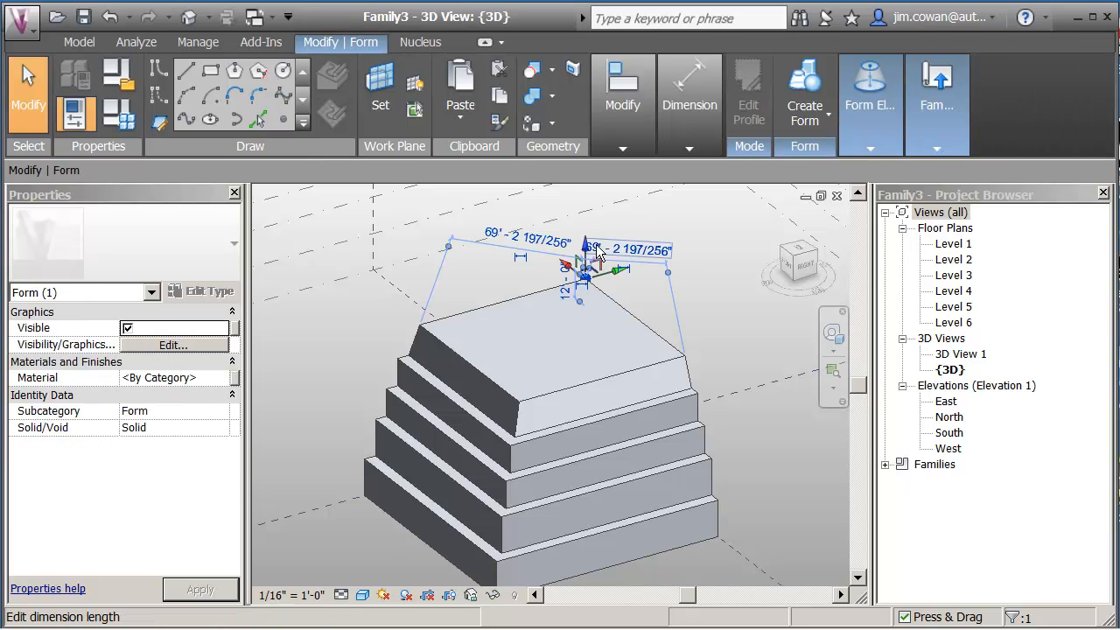
# - Lift the roof apex with the gizmo and set its height to 25 feet
pyautogui.moveTo(584, 245); pyautogui.dragTo(585, 224)
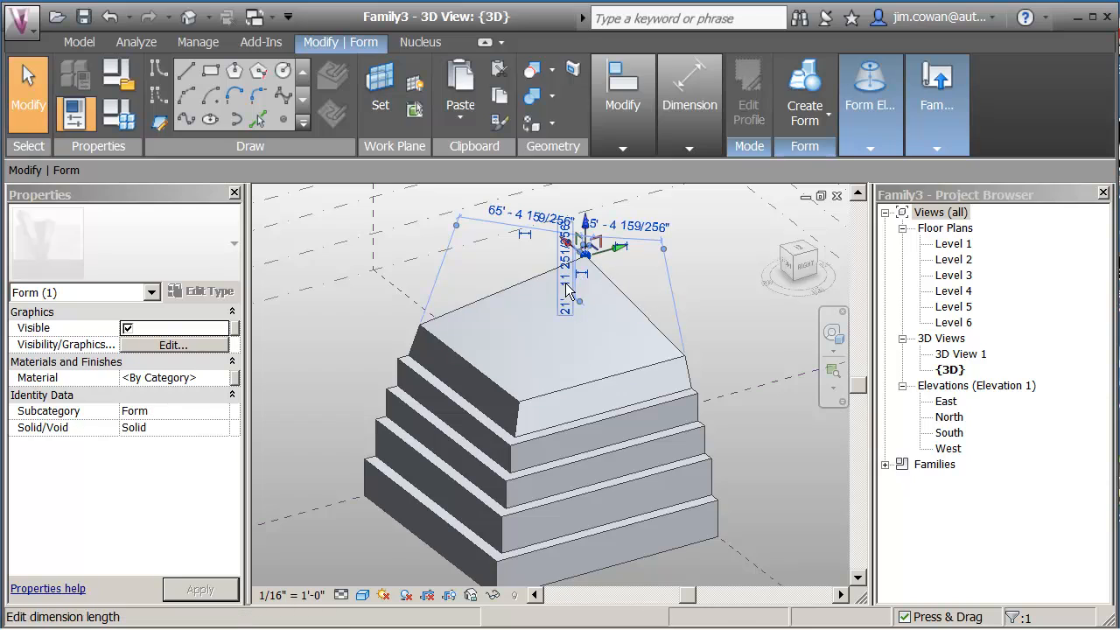
pyautogui.click(567, 306)
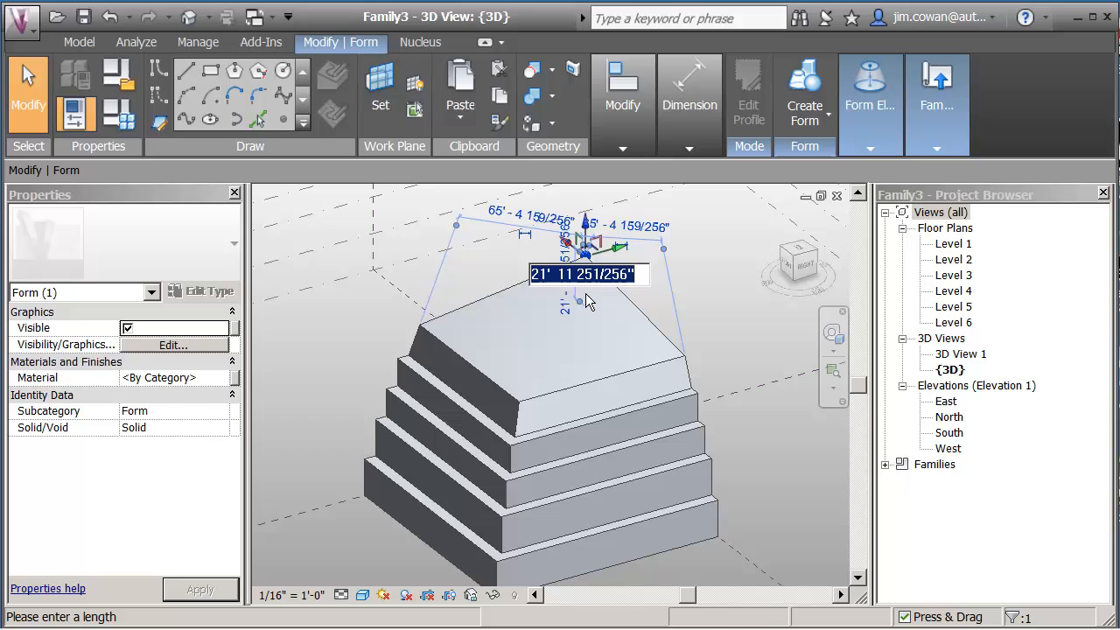
pyautogui.write('25')
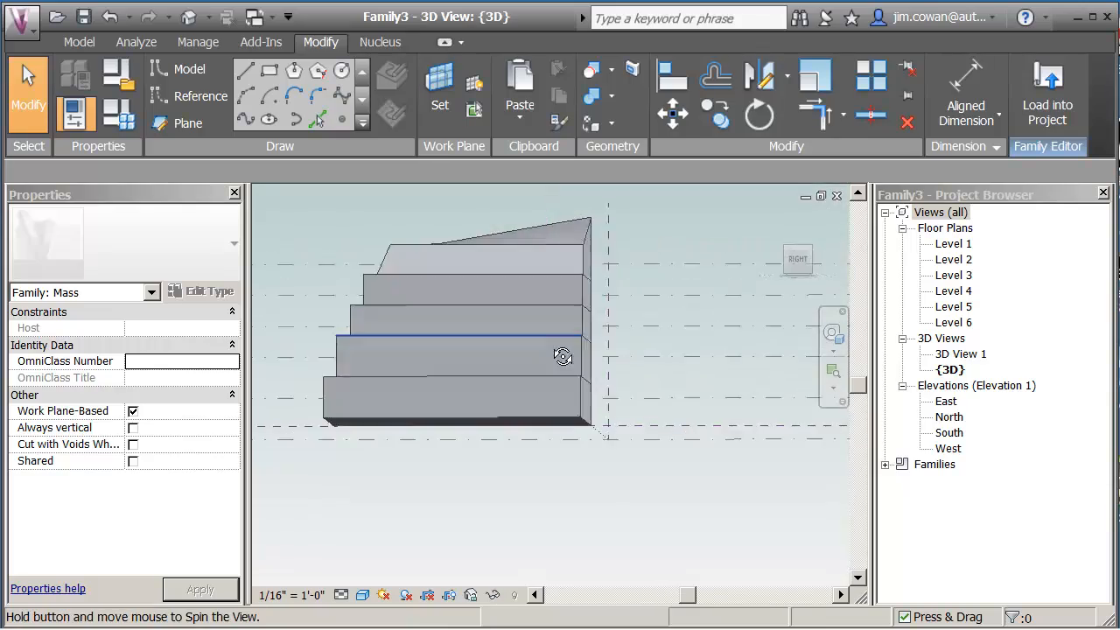
pyautogui.moveTo(563, 357); pyautogui.dragTo(681, 402)
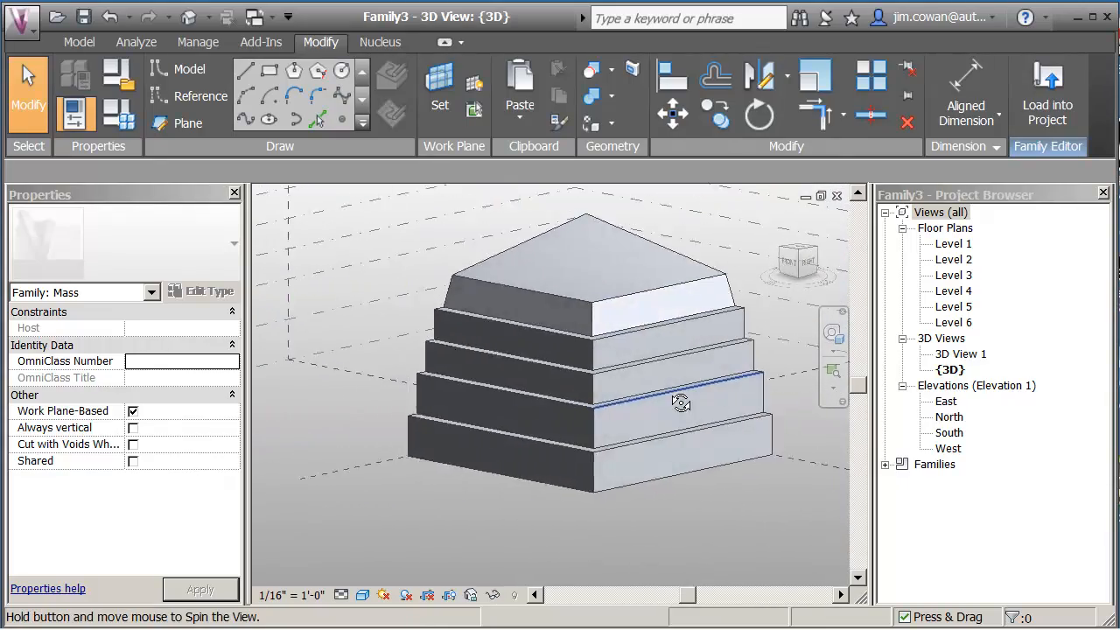
pyautogui.moveTo(683, 401); pyautogui.dragTo(665, 400)
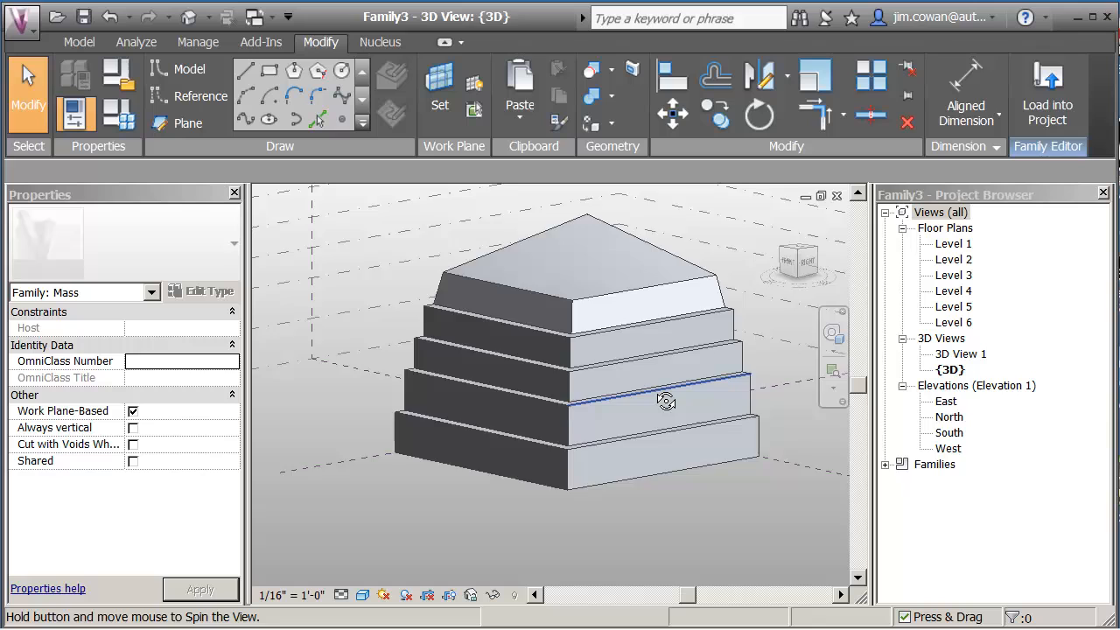
pyautogui.moveTo(667, 401); pyautogui.dragTo(645, 419)
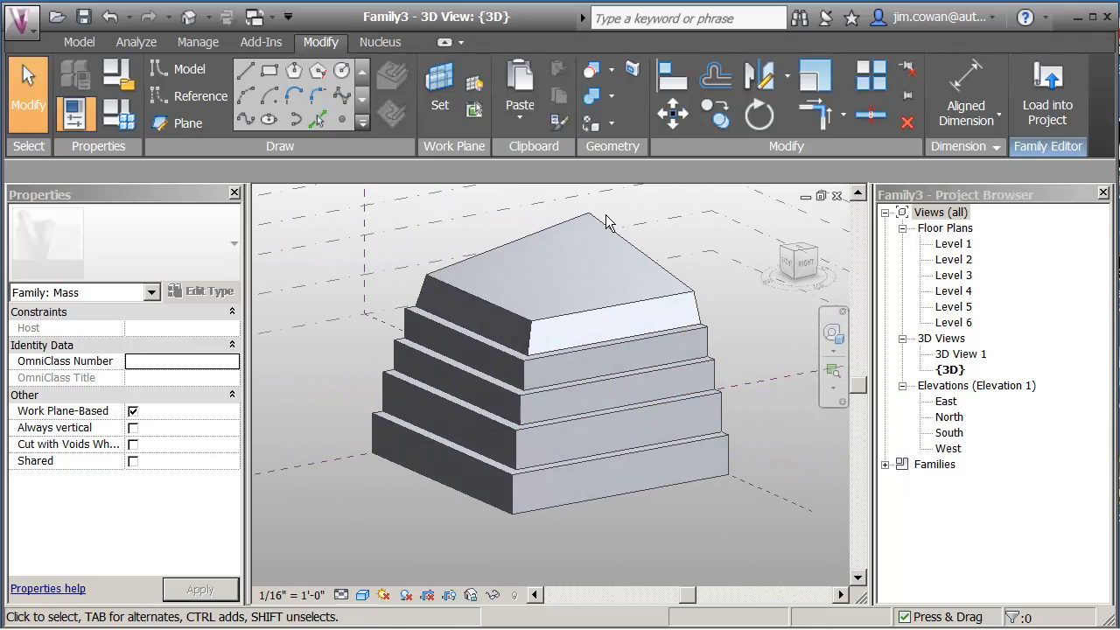
pyautogui.click(586, 463)
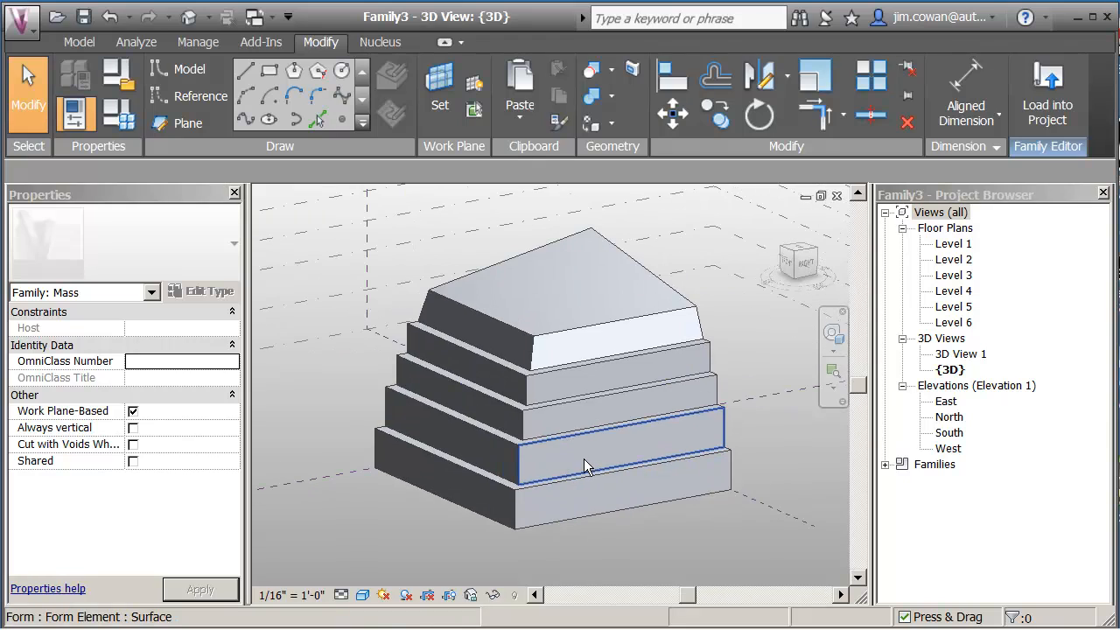